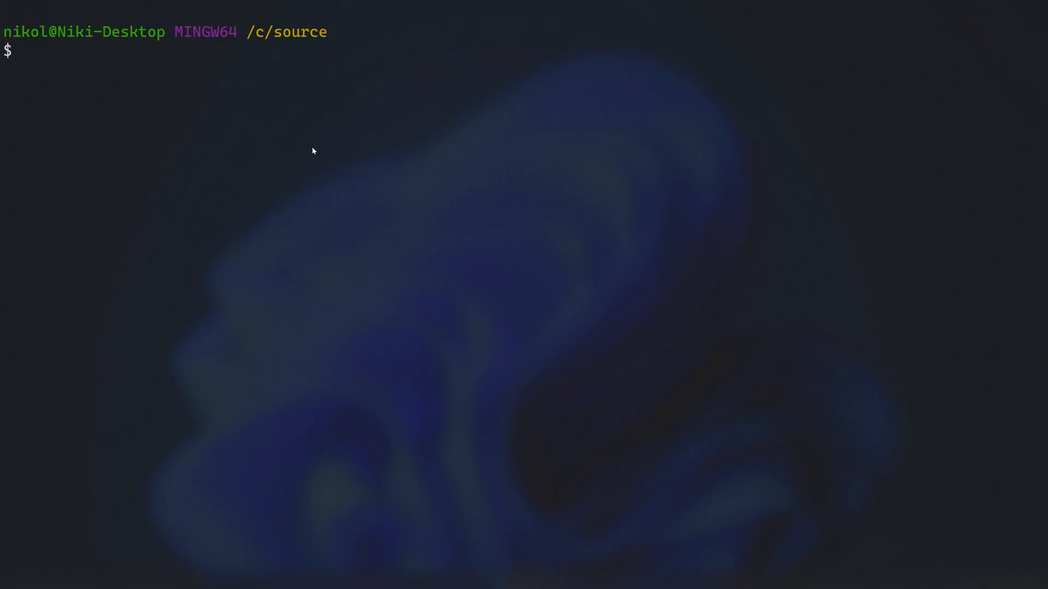
Step: Run npx create-react-app test-app in Git Bash to generate the project
text(npx)
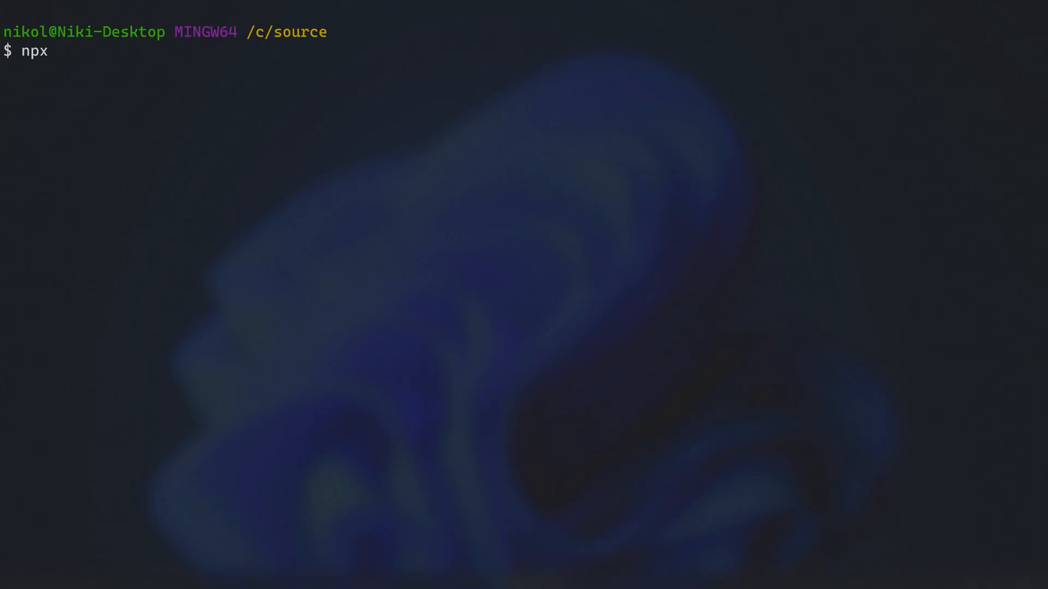
text(create-react-a)
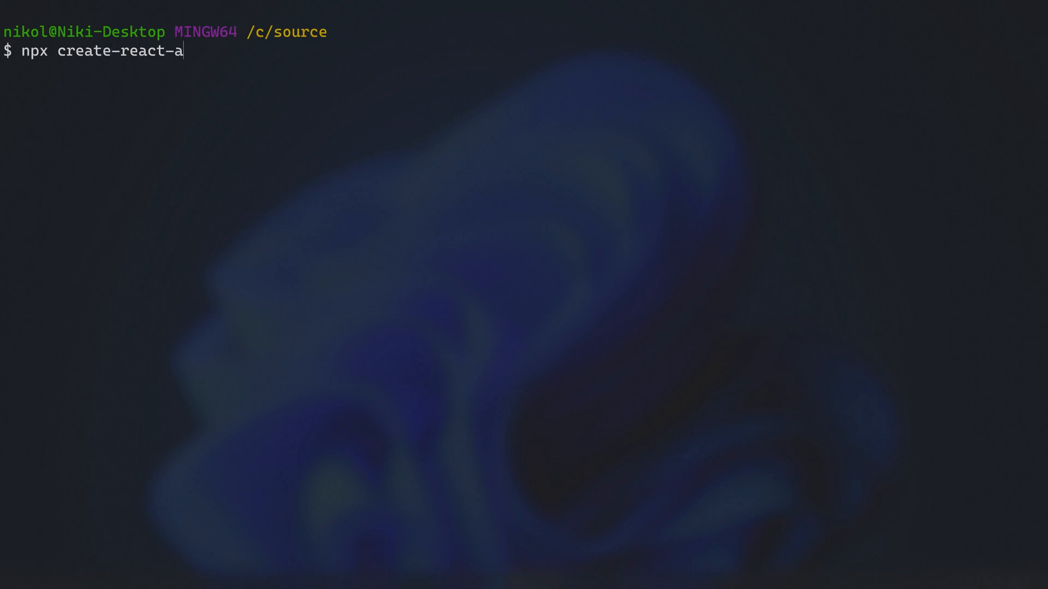
text(pp)
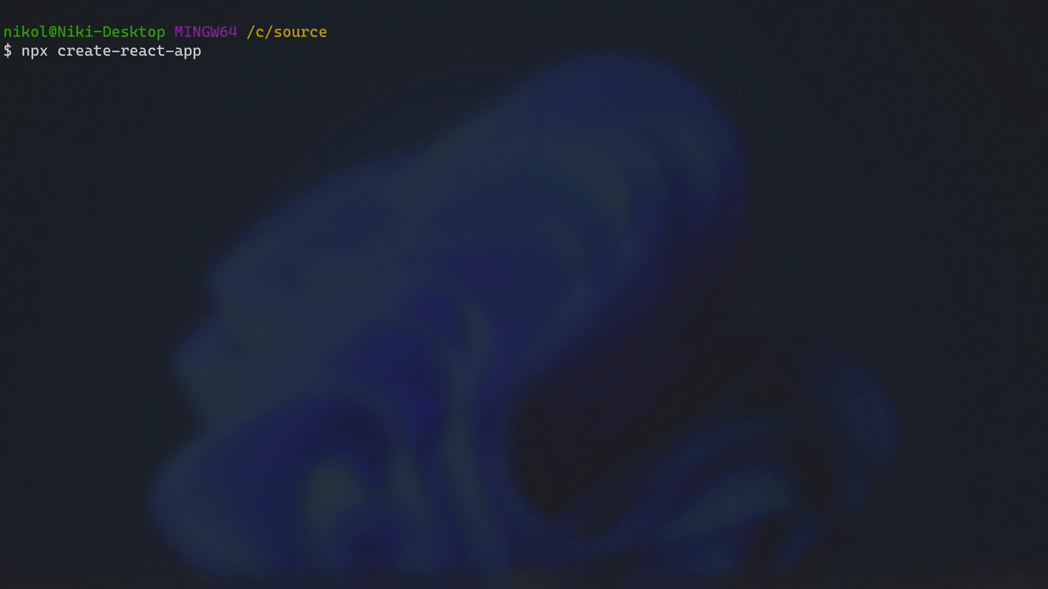
text(test-app)
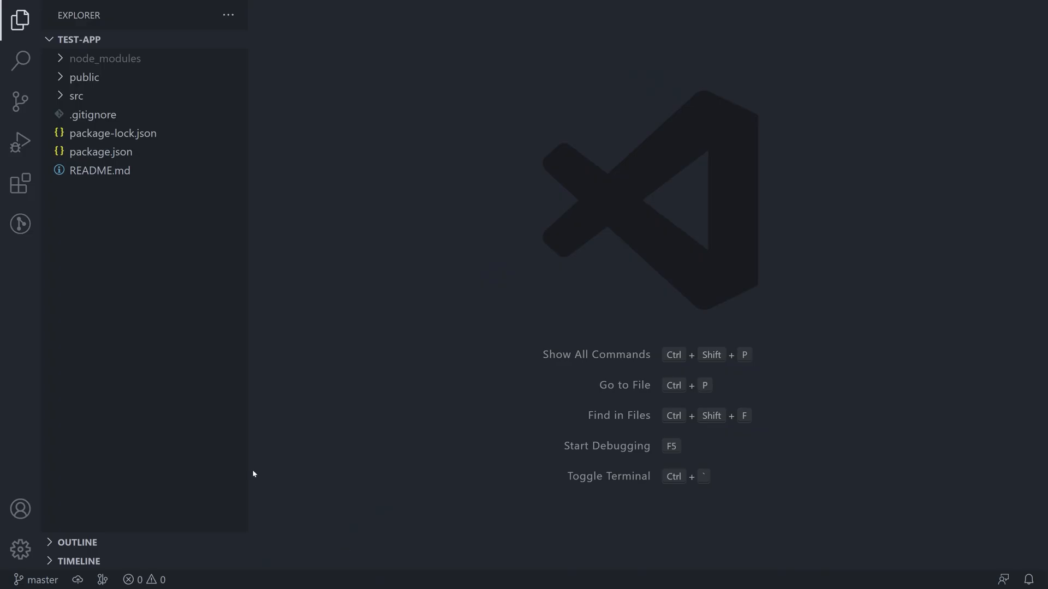
Step: Open package.json and highlight a dependency entry and part of the scripts block
click(101, 151)
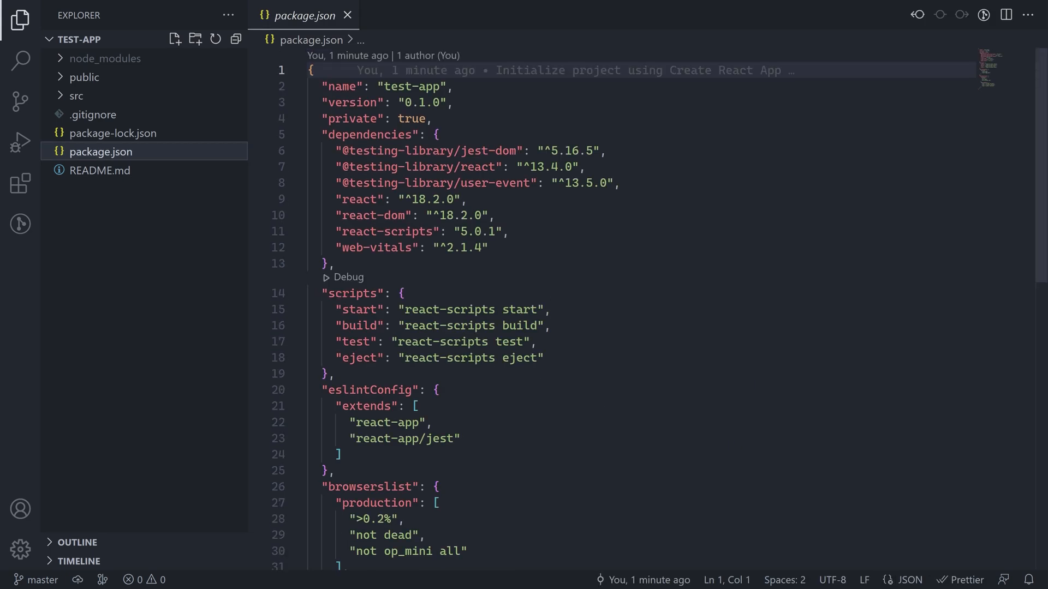
drag(340, 151, 616, 183)
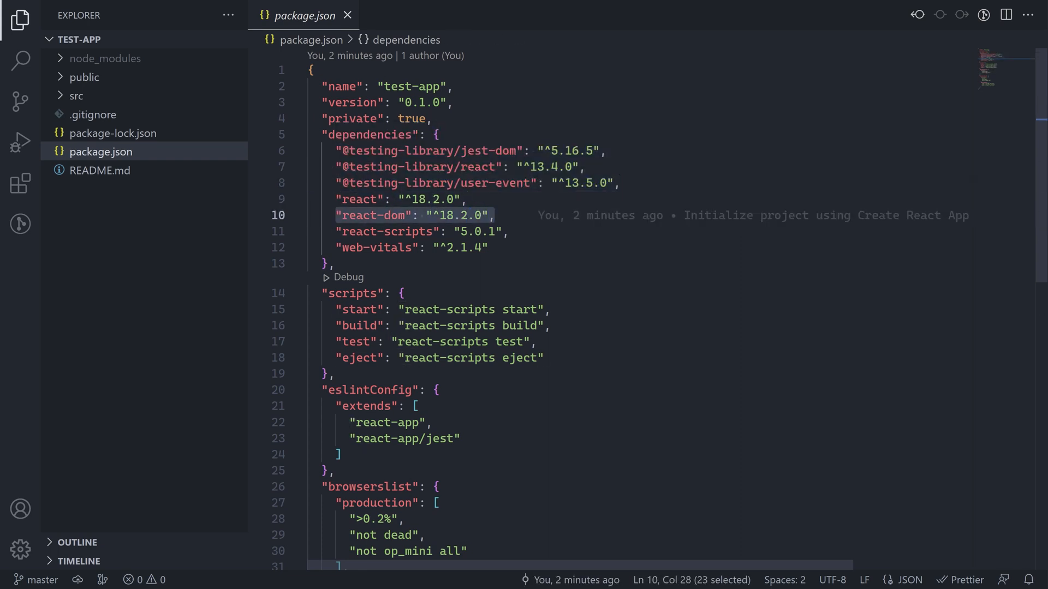
mouse_move(377, 215)
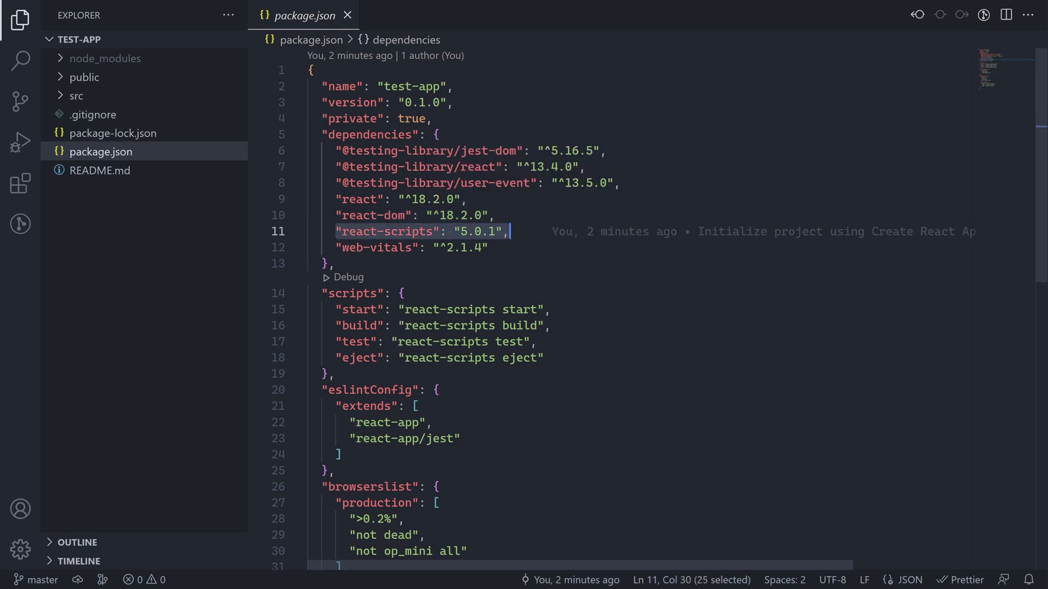
mouse_move(735, 232)
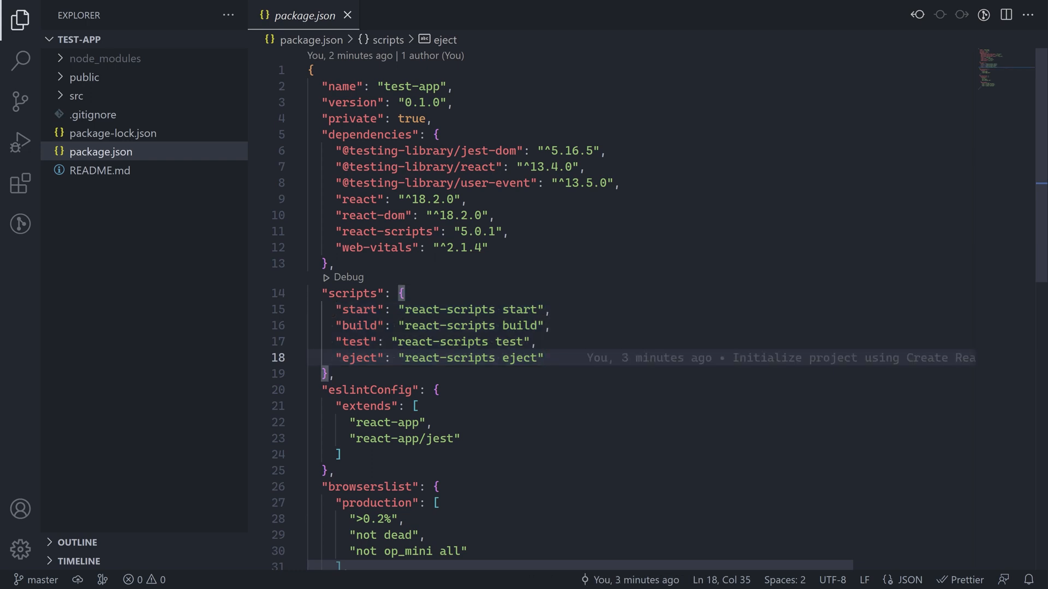
double_click(359, 357)
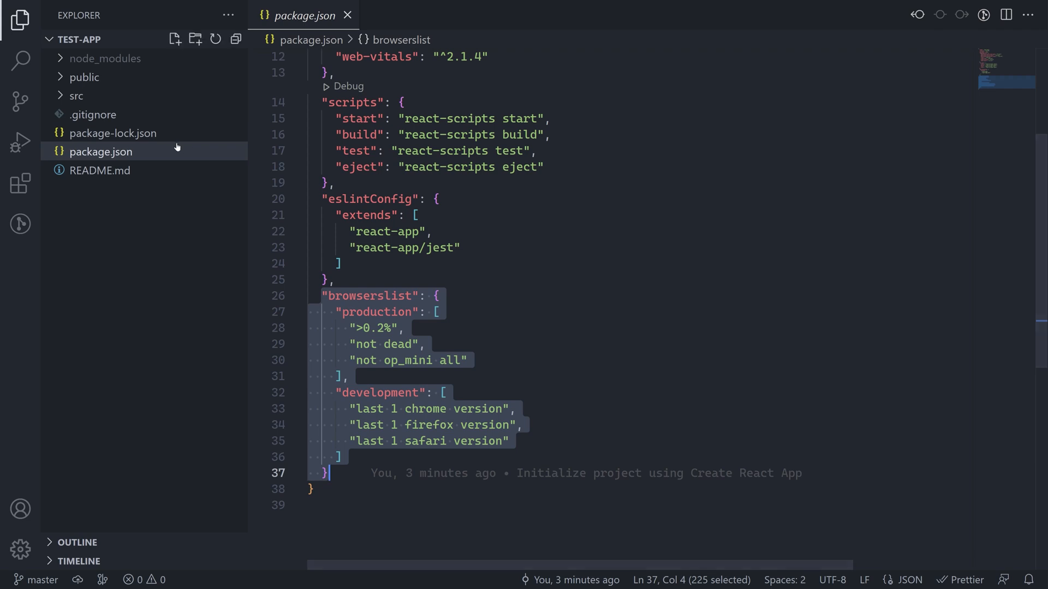
Step: Open the generated .gitignore file from the Explorer
click(92, 114)
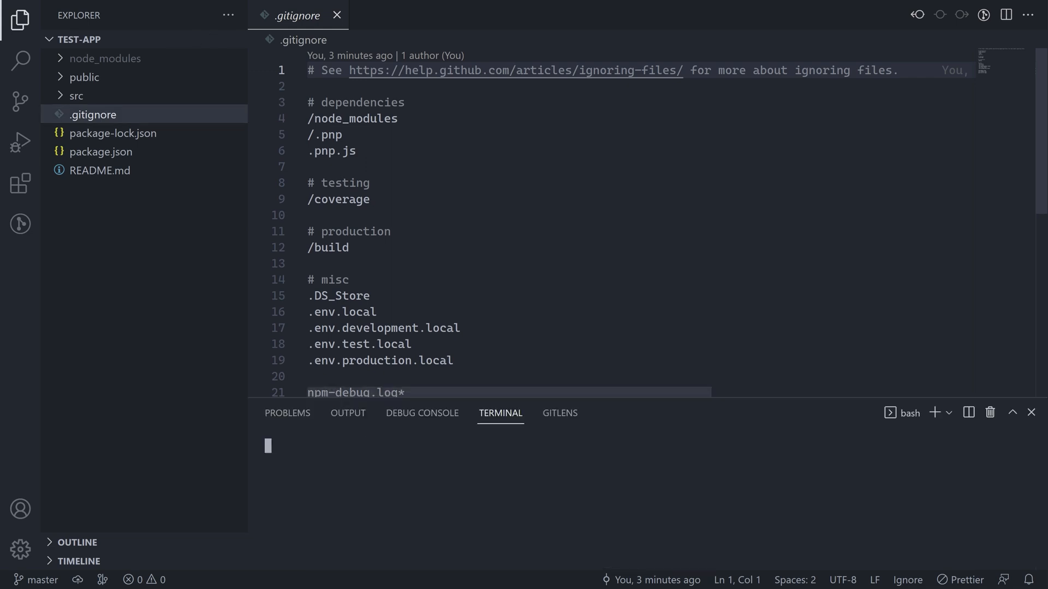
Step: Start the dev server with npm run start and hide the terminal output
text(npm run)
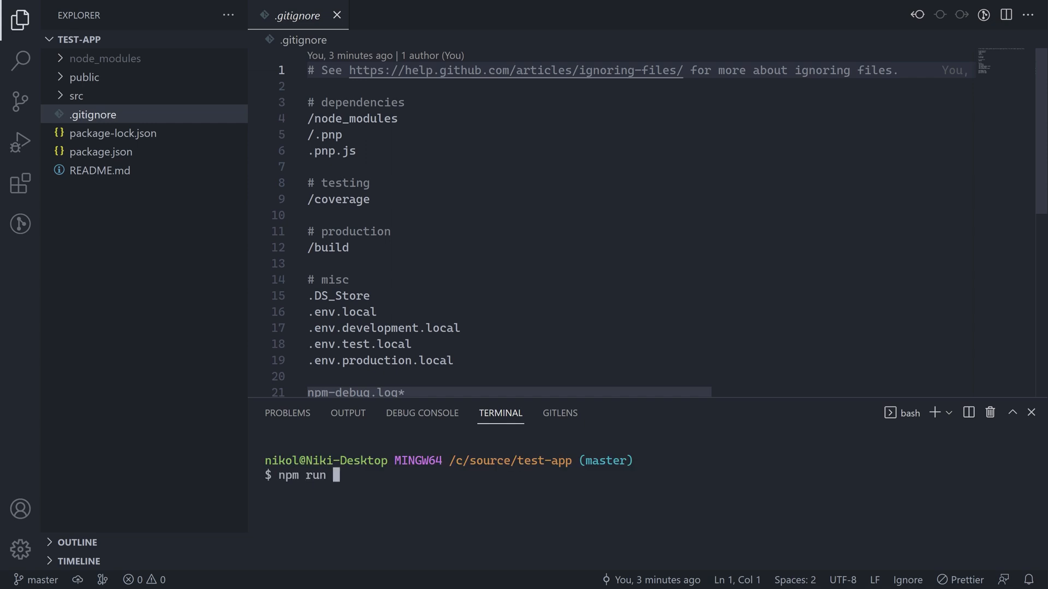
text(start)
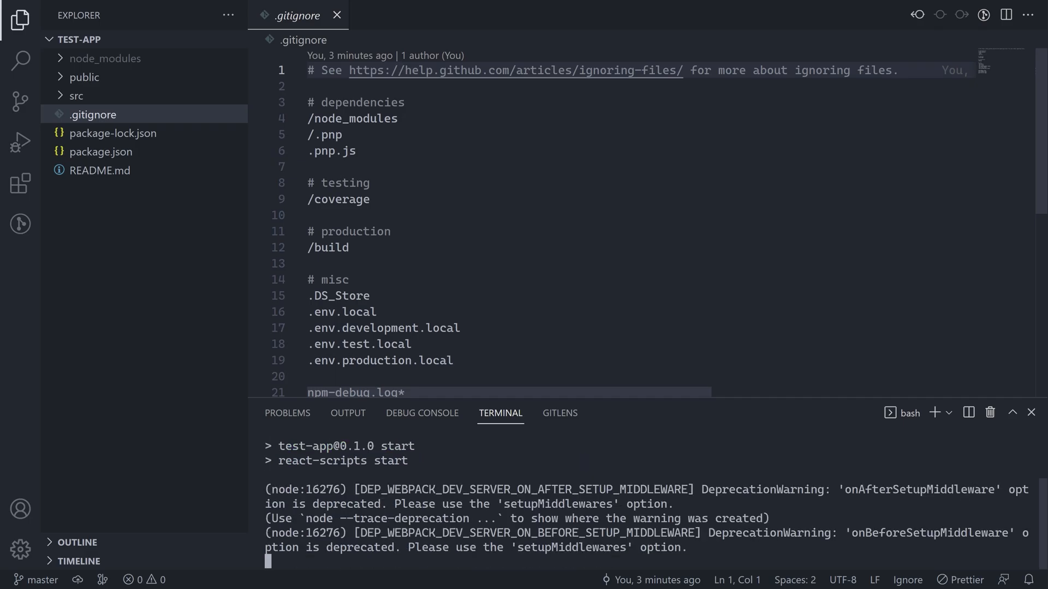
click(337, 16)
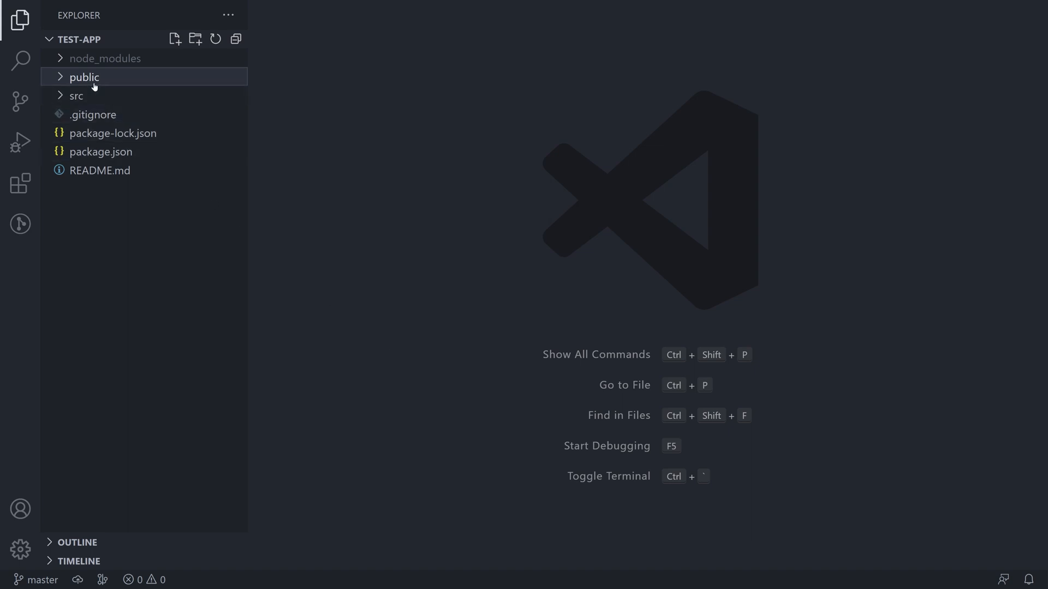
Step: Browse the public folder: logo192.png, logo512.png, manifest.json, then robots.txt
click(84, 77)
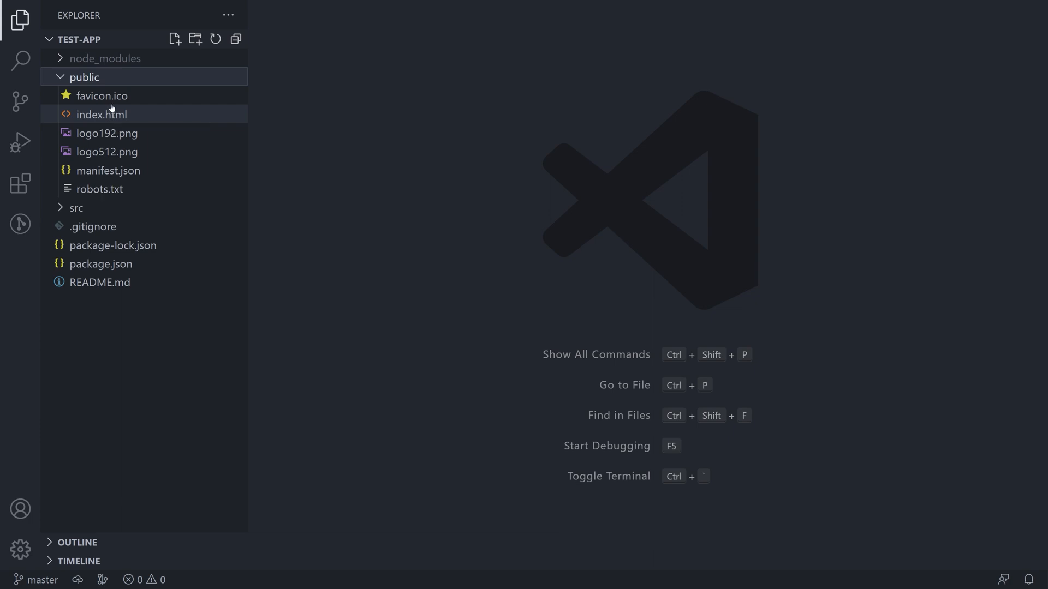
click(106, 133)
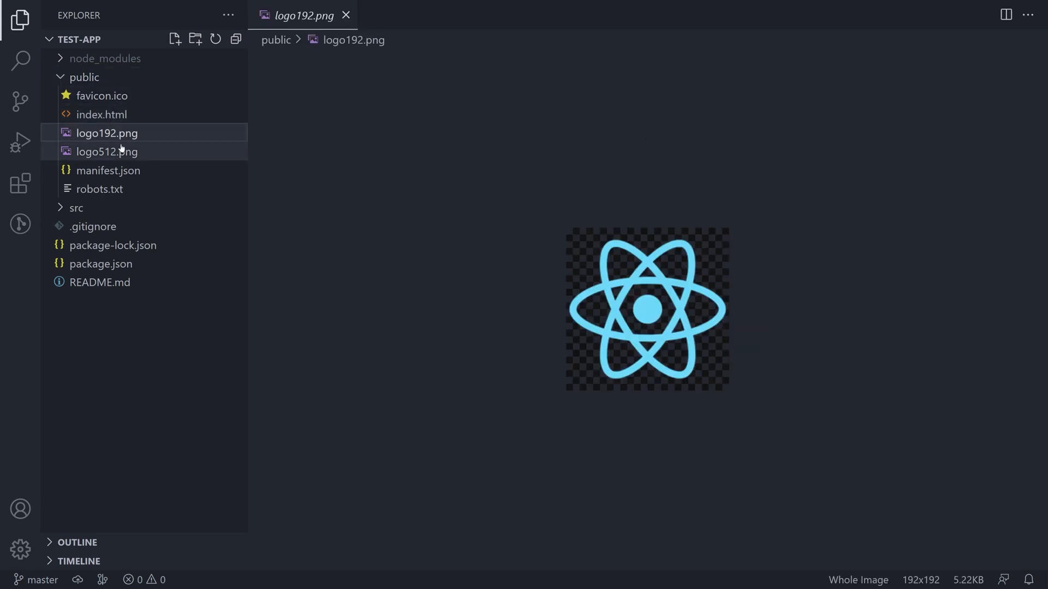
click(107, 151)
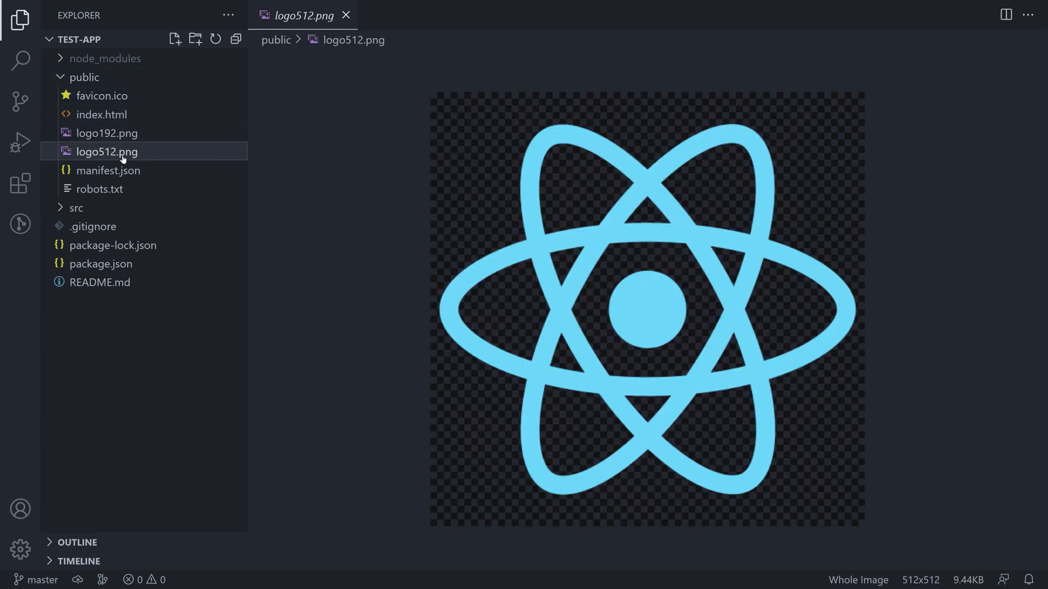
click(107, 171)
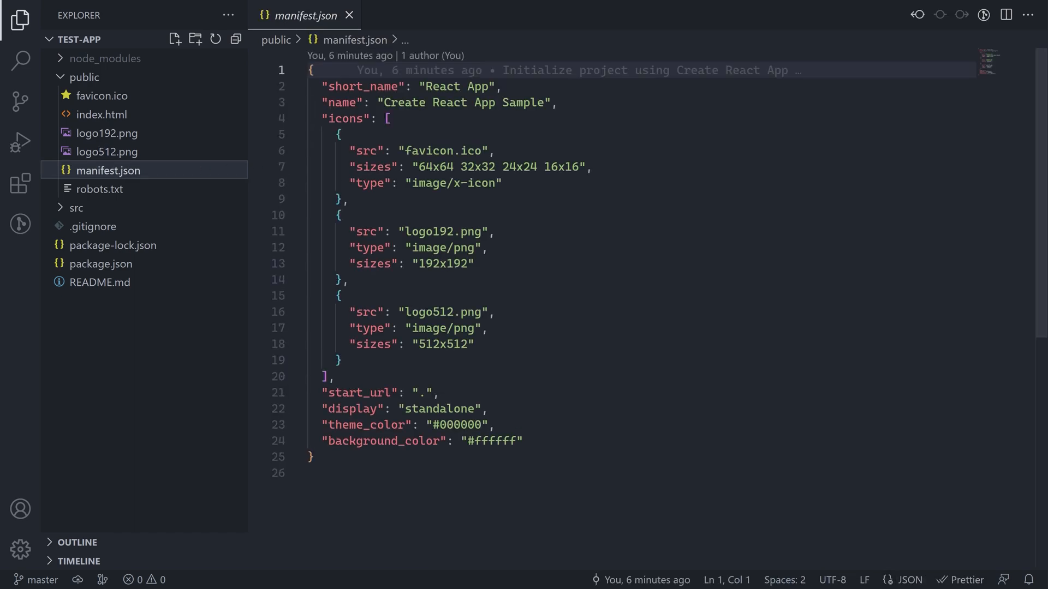
double_click(464, 102)
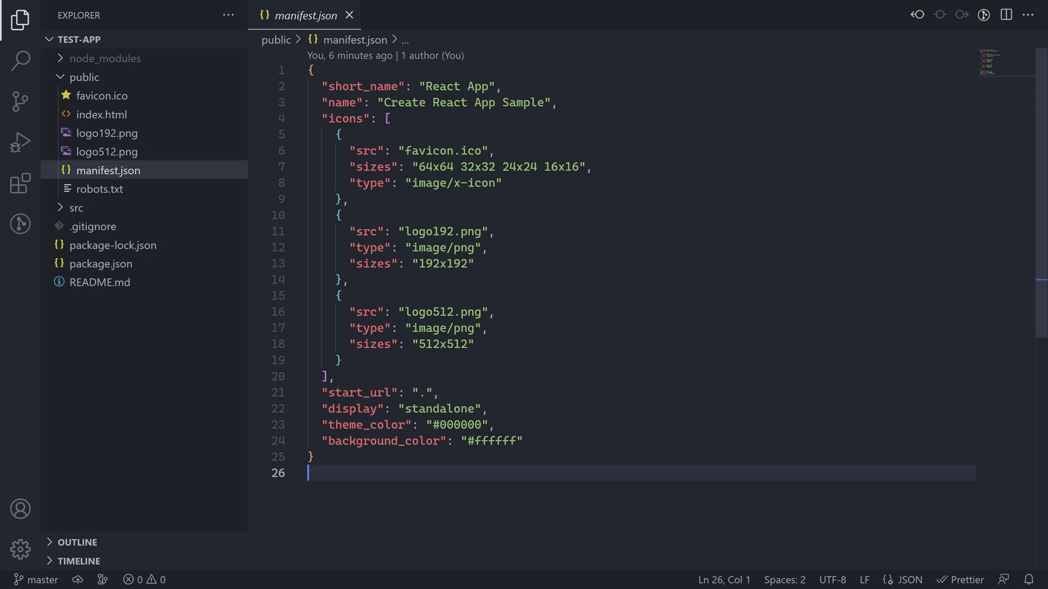
click(97, 189)
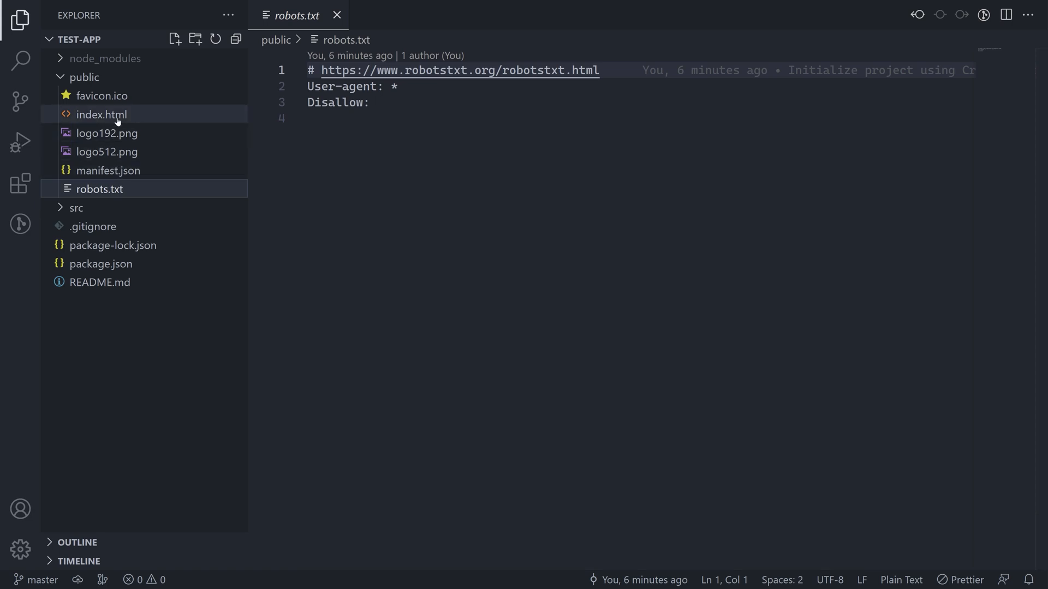
Step: Open public/index.html, select the favicon link and PUBLIC_URL placeholder, and scroll to the body
click(101, 114)
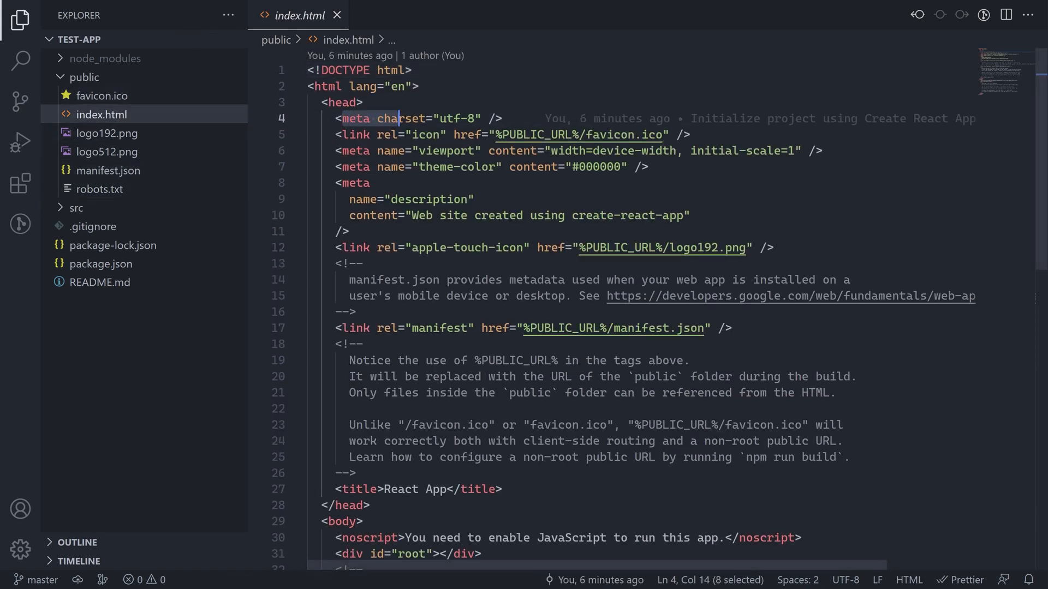
click(354, 184)
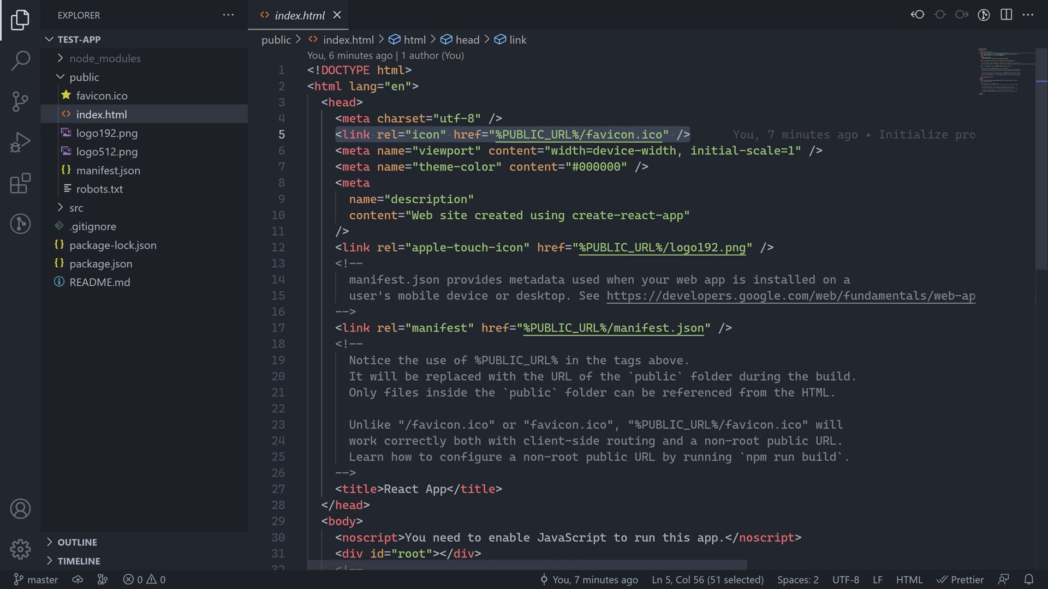
double_click(541, 134)
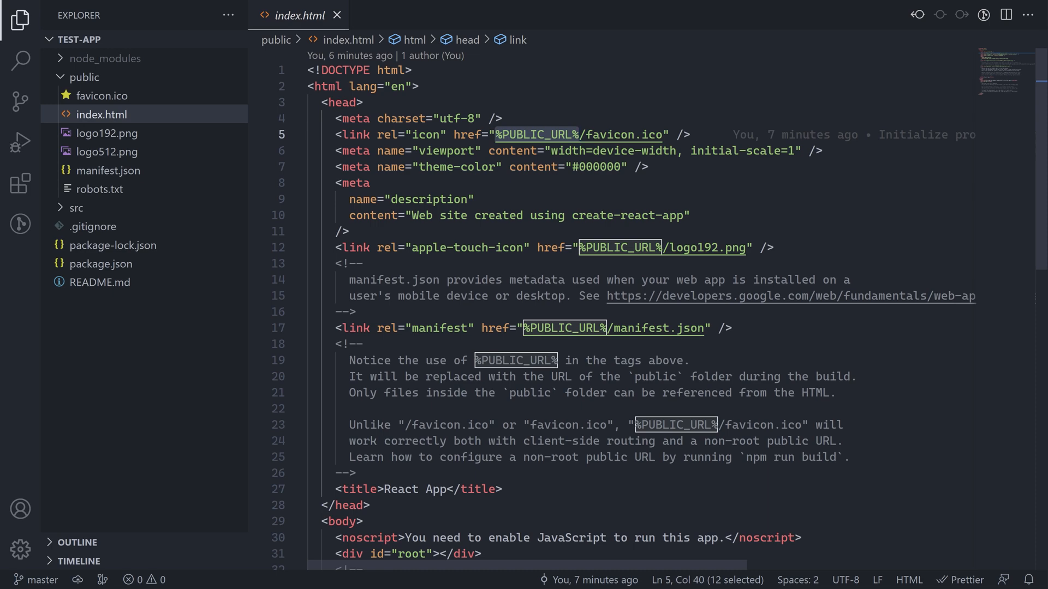
scroll(down, 3)
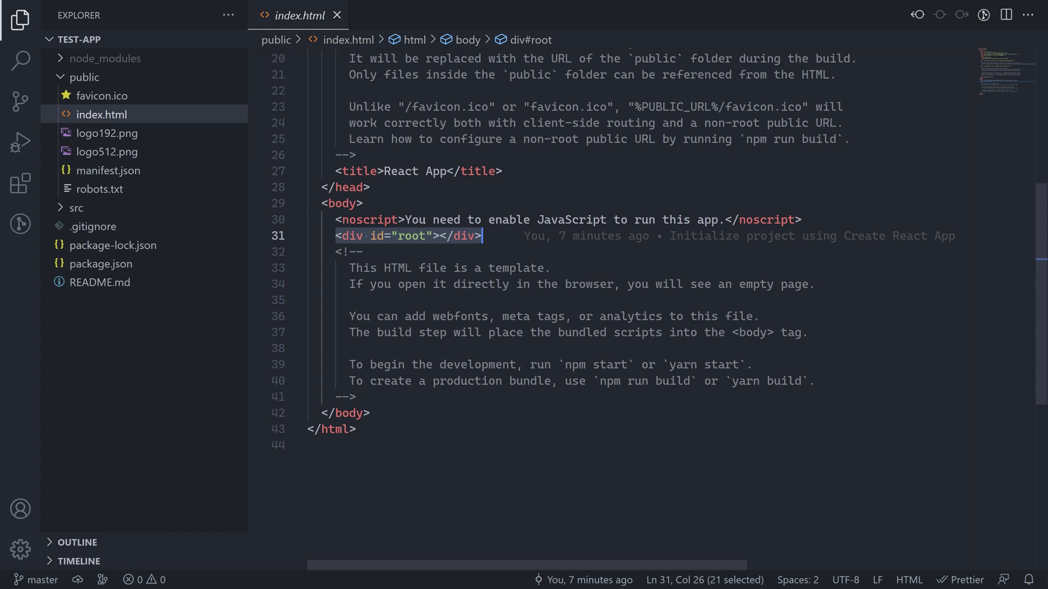
mouse_move(89, 119)
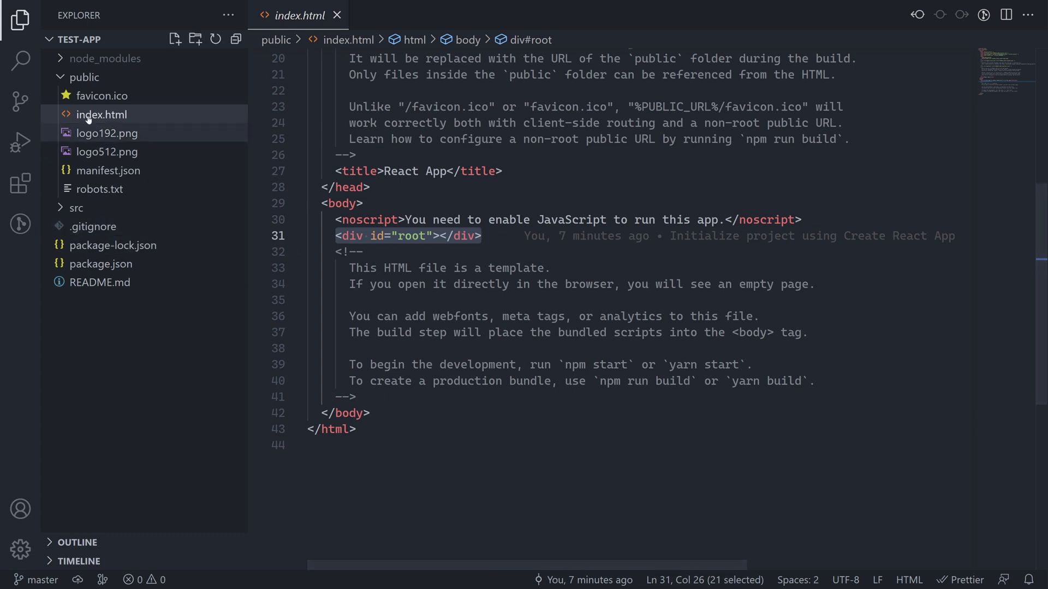
Step: Expand src, review reportWebVitals.js, then open index.js
click(76, 96)
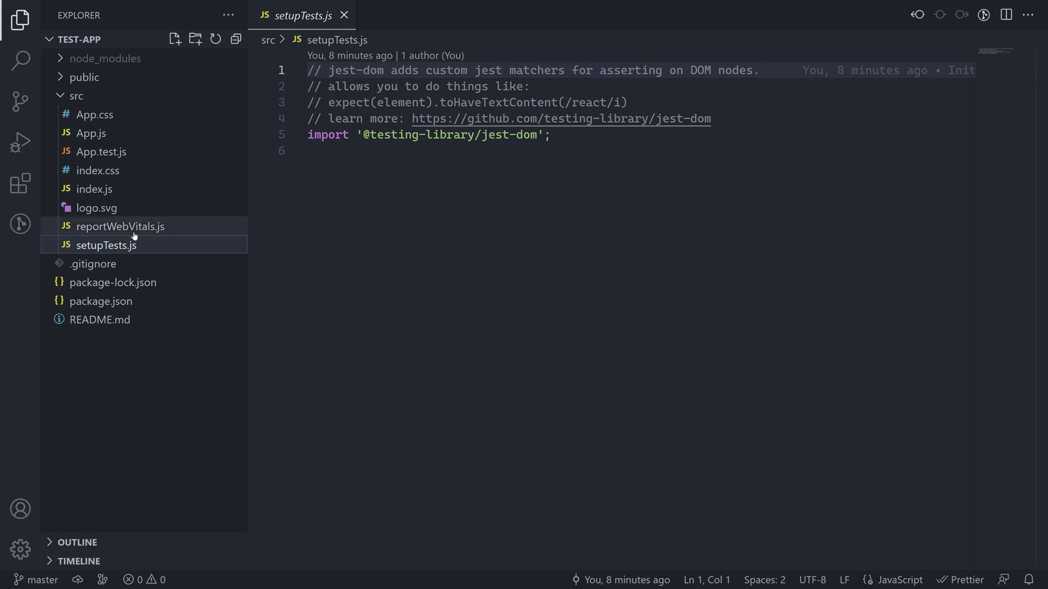
click(121, 226)
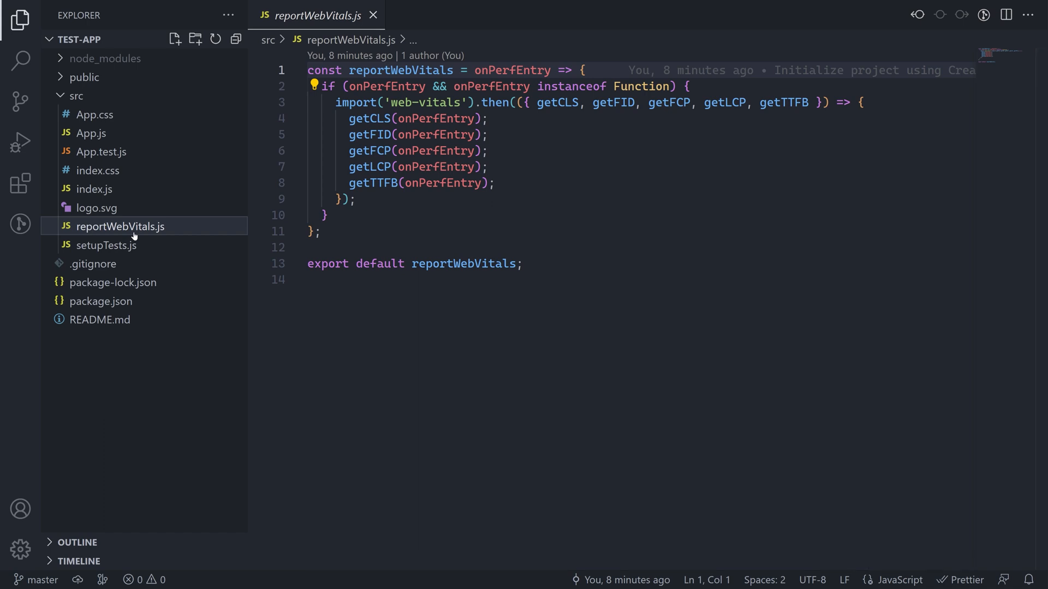
double_click(512, 69)
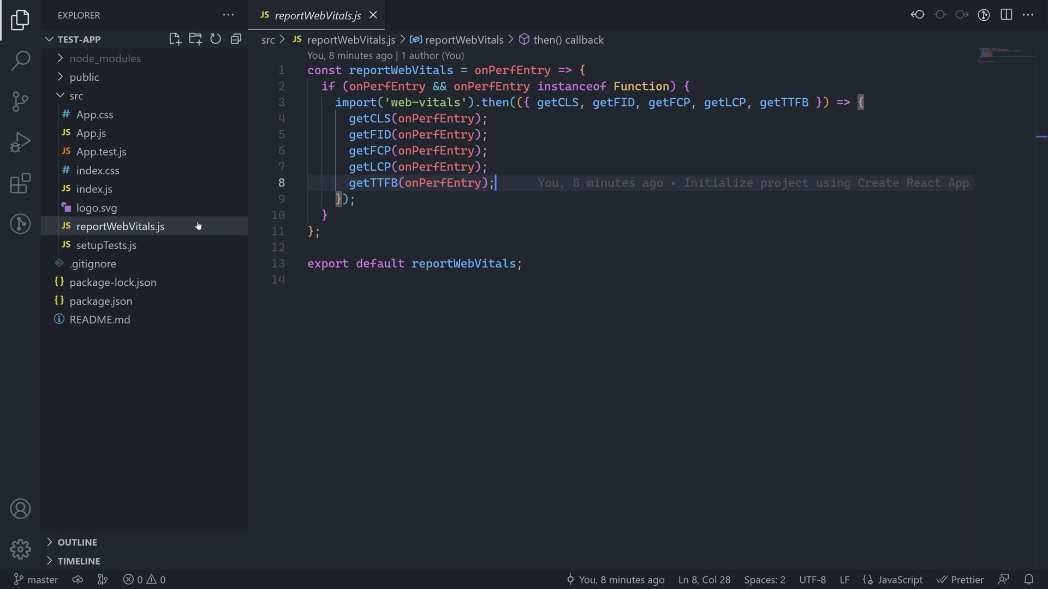
mouse_move(121, 226)
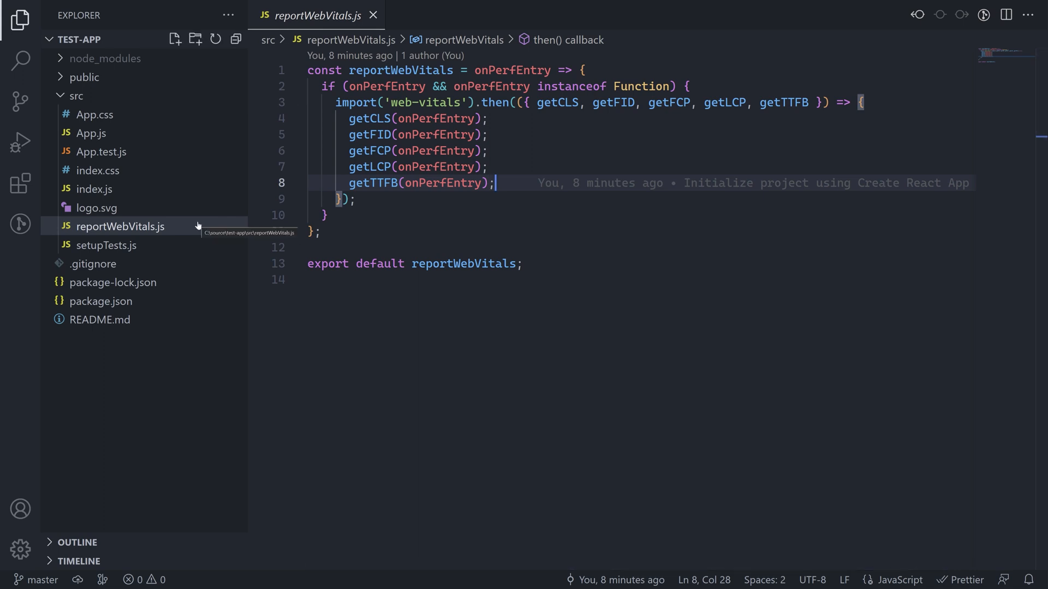
click(94, 190)
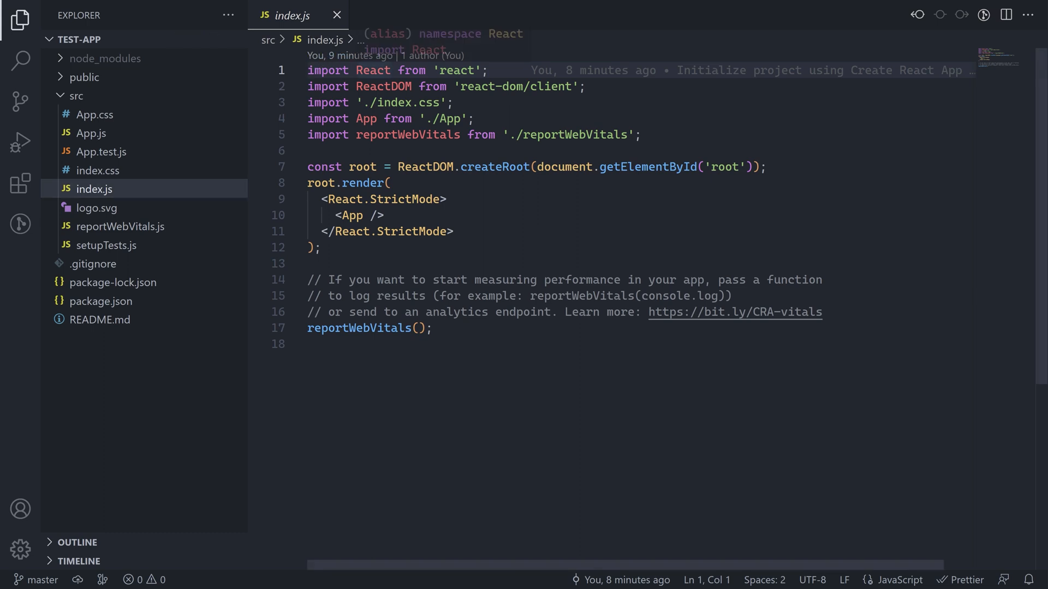
double_click(384, 86)
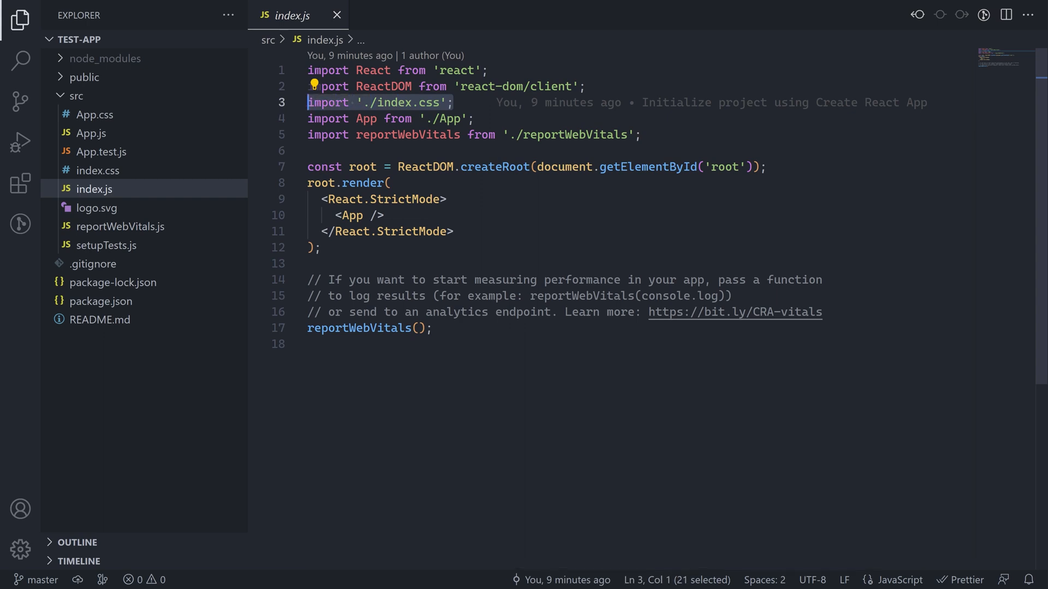
click(97, 170)
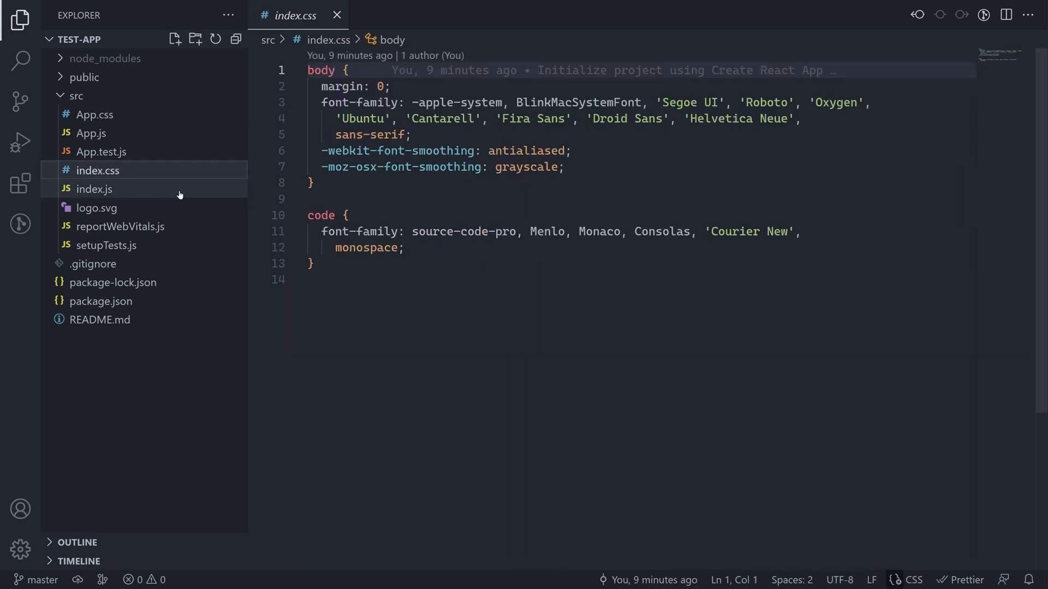
mouse_move(147, 198)
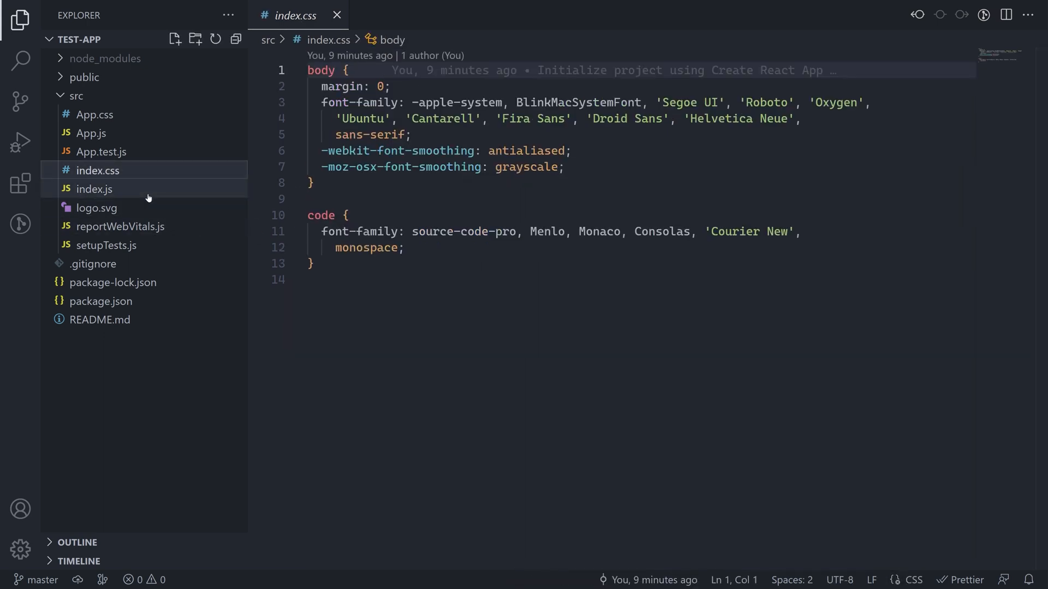
click(95, 190)
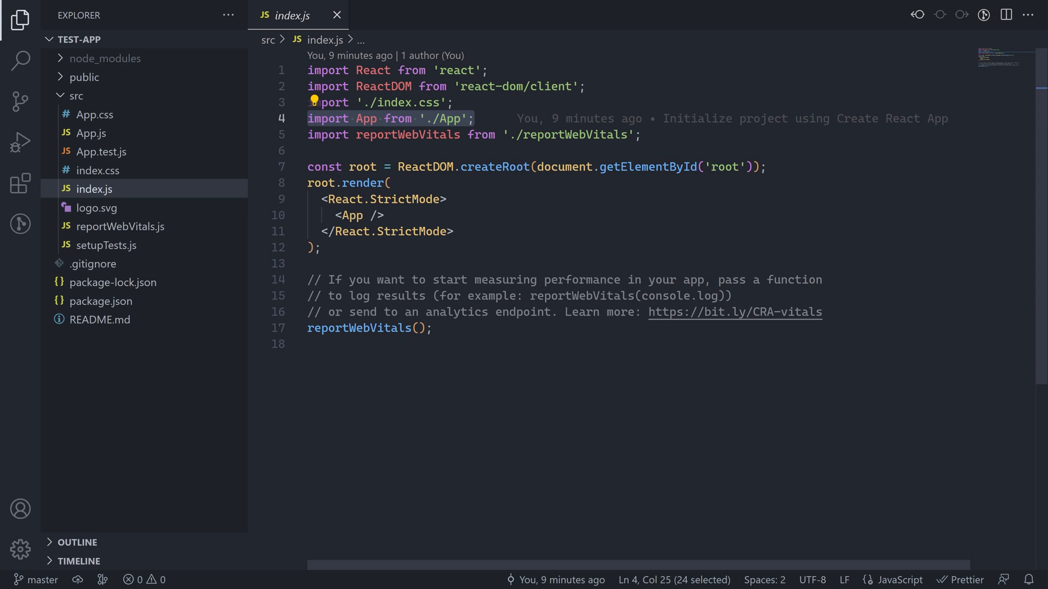
click(398, 167)
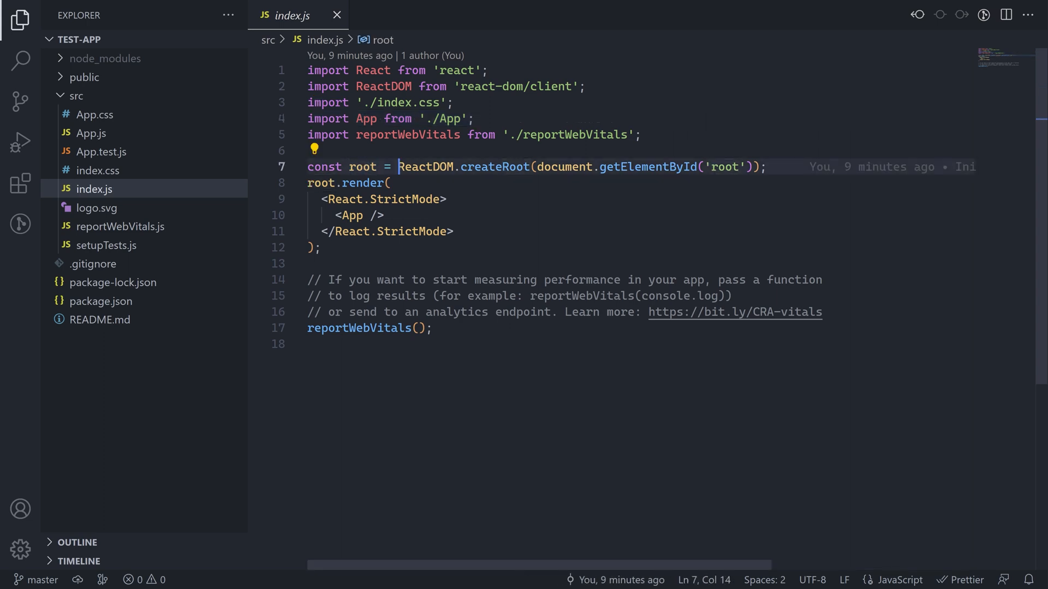
double_click(561, 167)
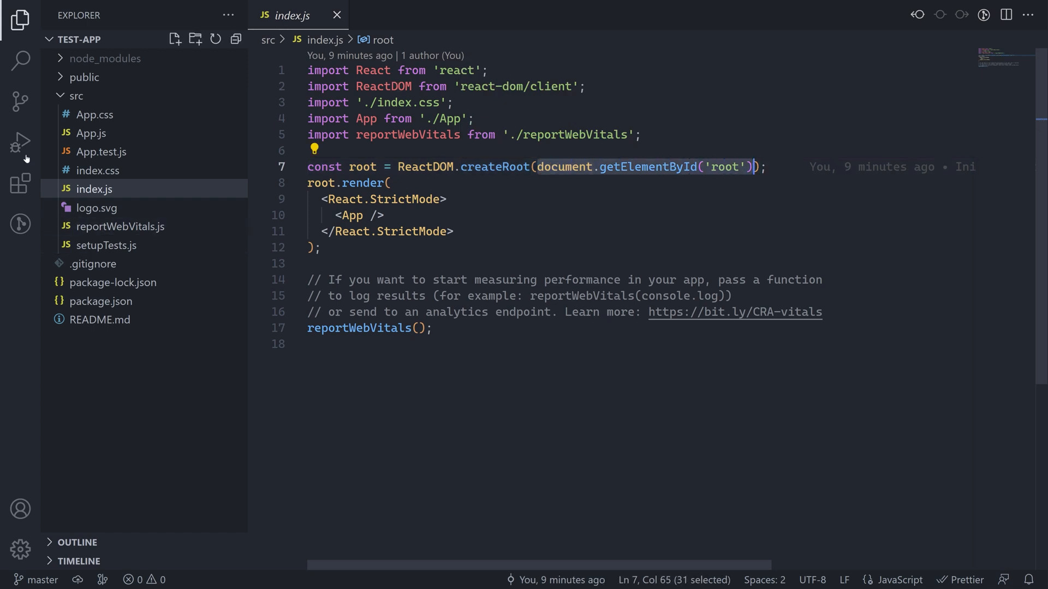
Step: Check index.html's root div, return to index.js, then open App.js
click(84, 77)
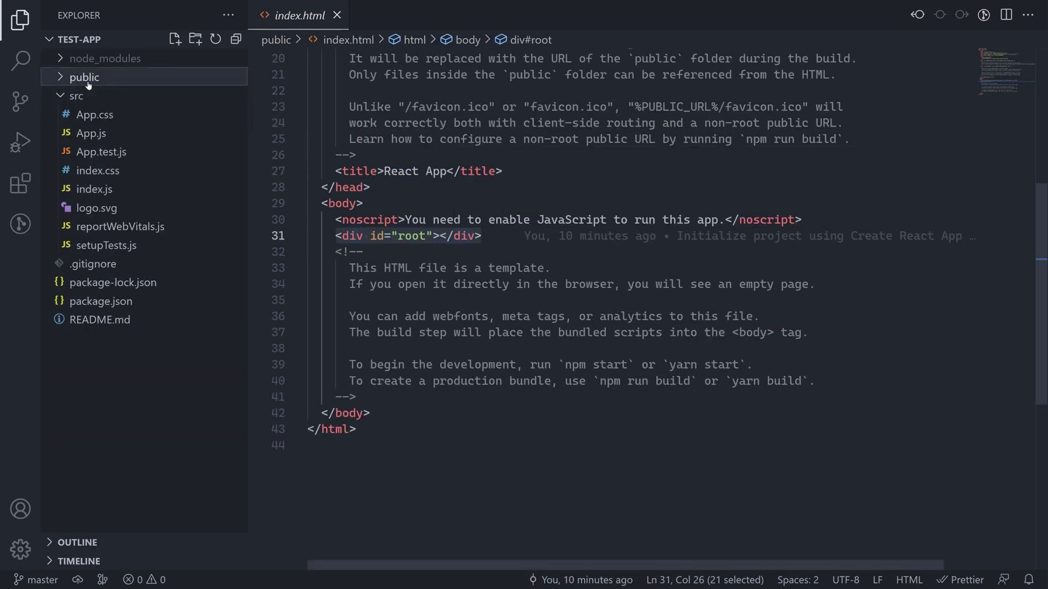
click(94, 189)
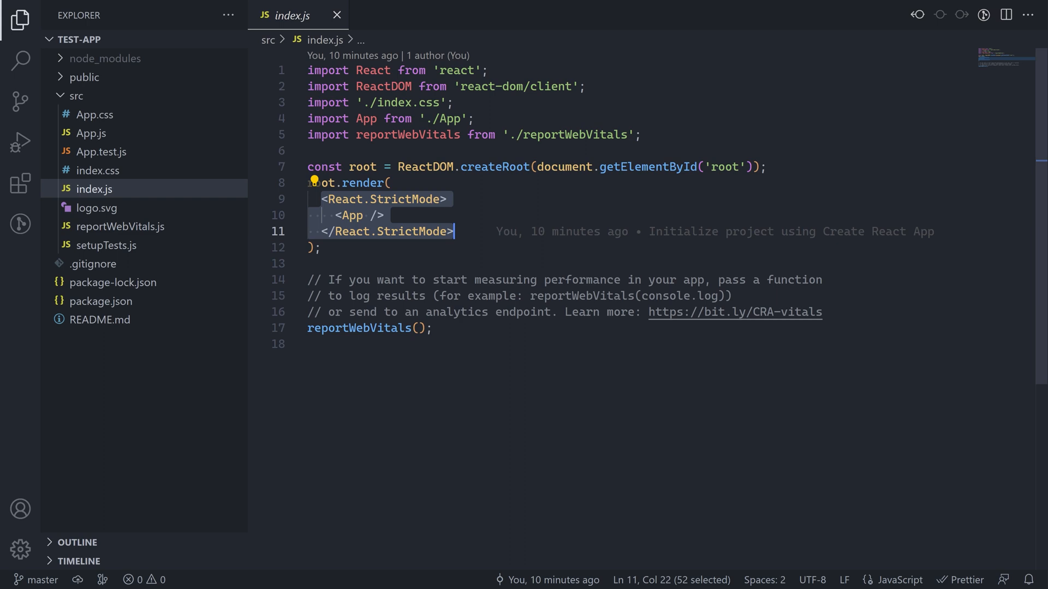
click(91, 133)
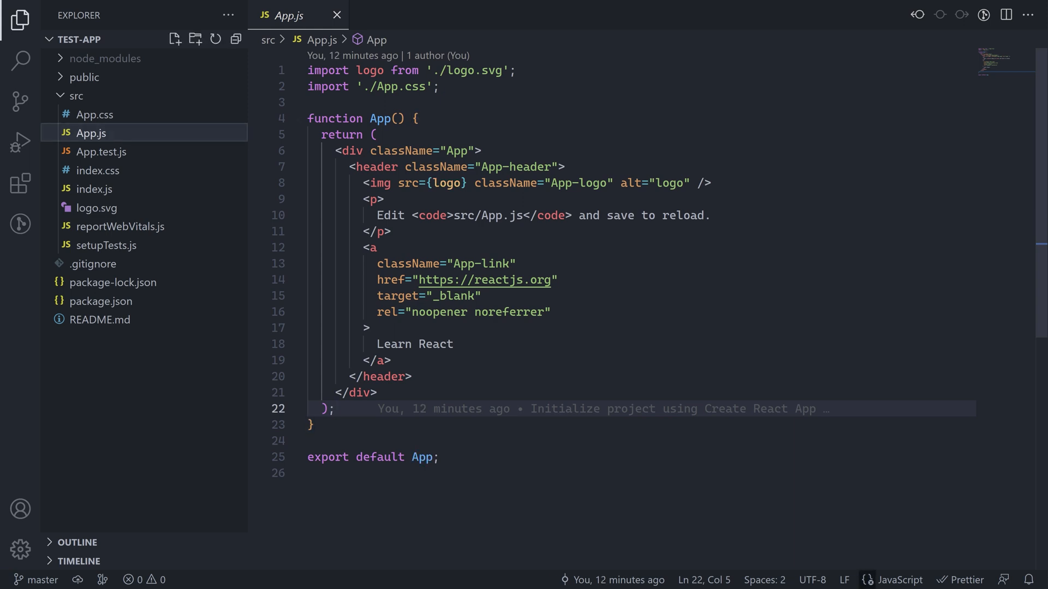
double_click(369, 70)
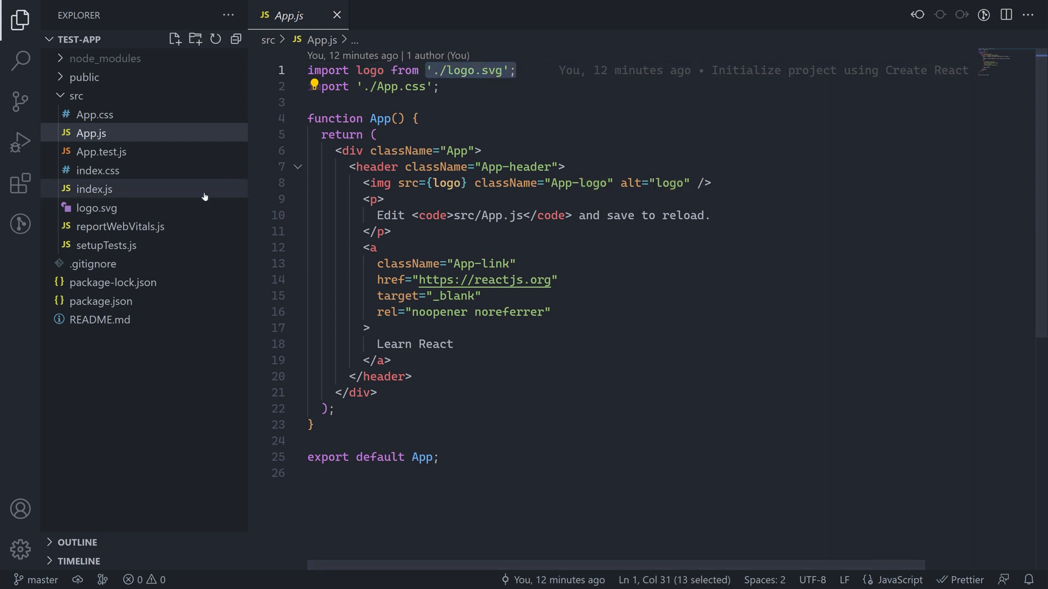
click(96, 207)
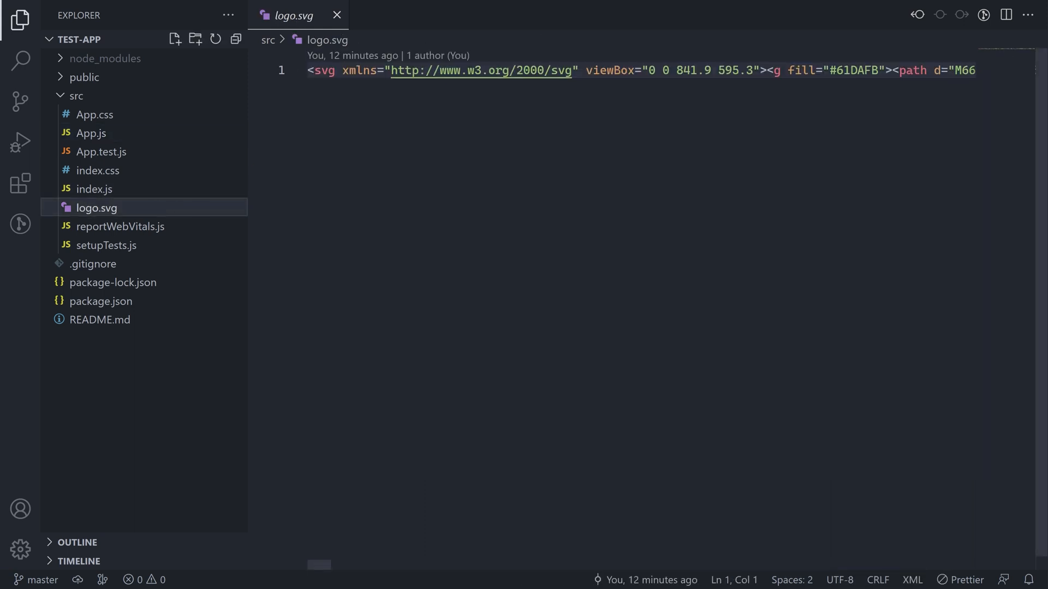
click(91, 133)
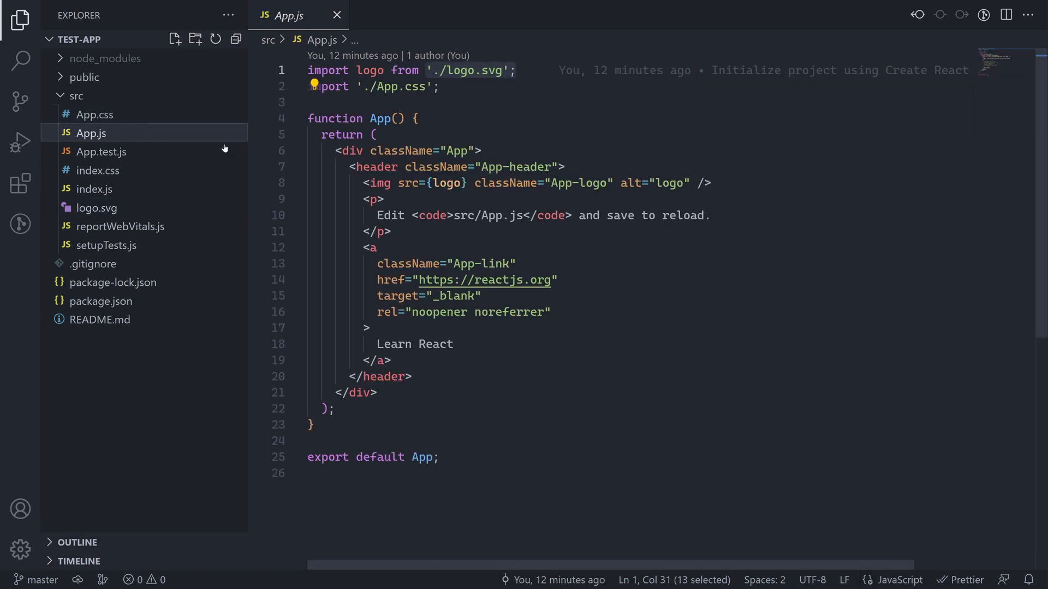
double_click(432, 183)
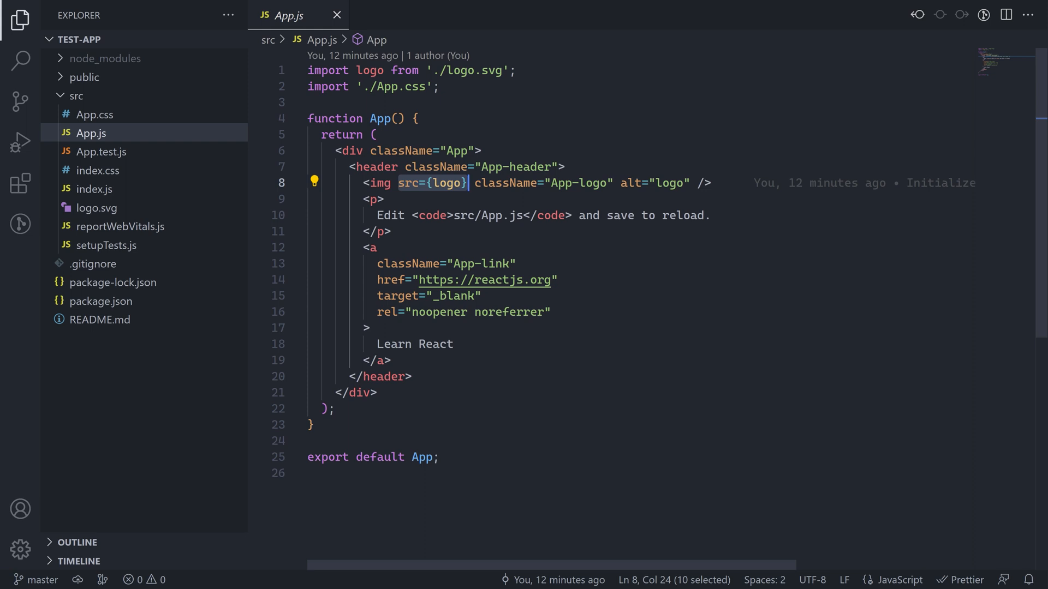
click(94, 189)
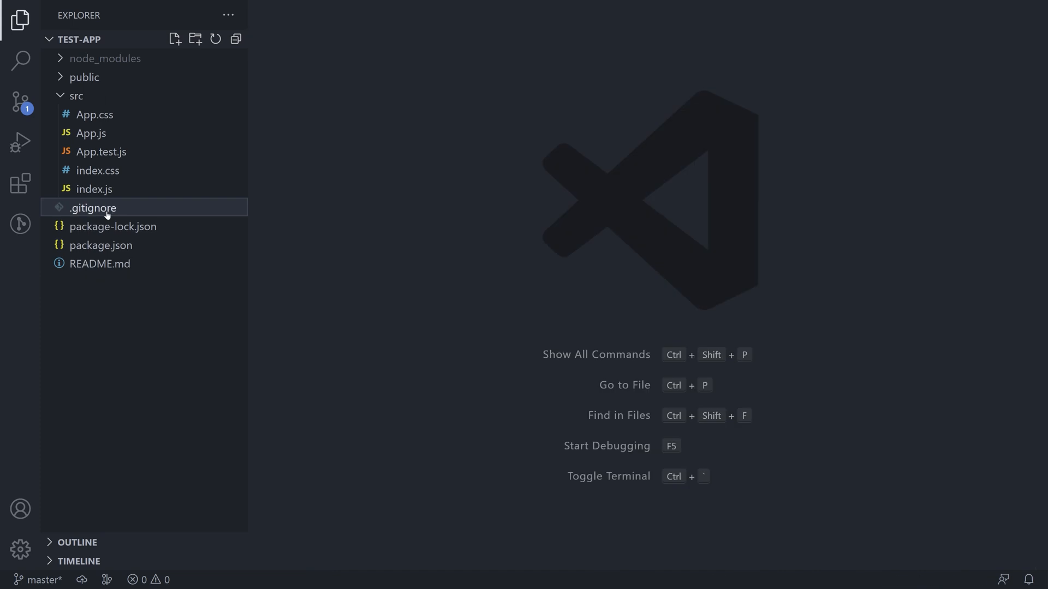
Step: Open index.css and App.test.js while clearing out unneeded files
double_click(97, 170)
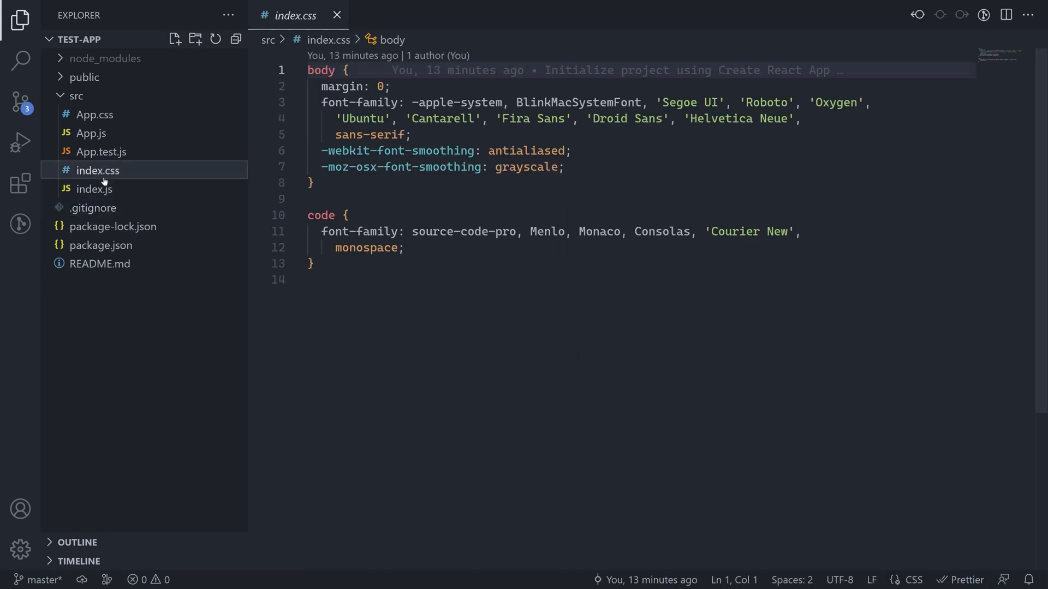
click(101, 151)
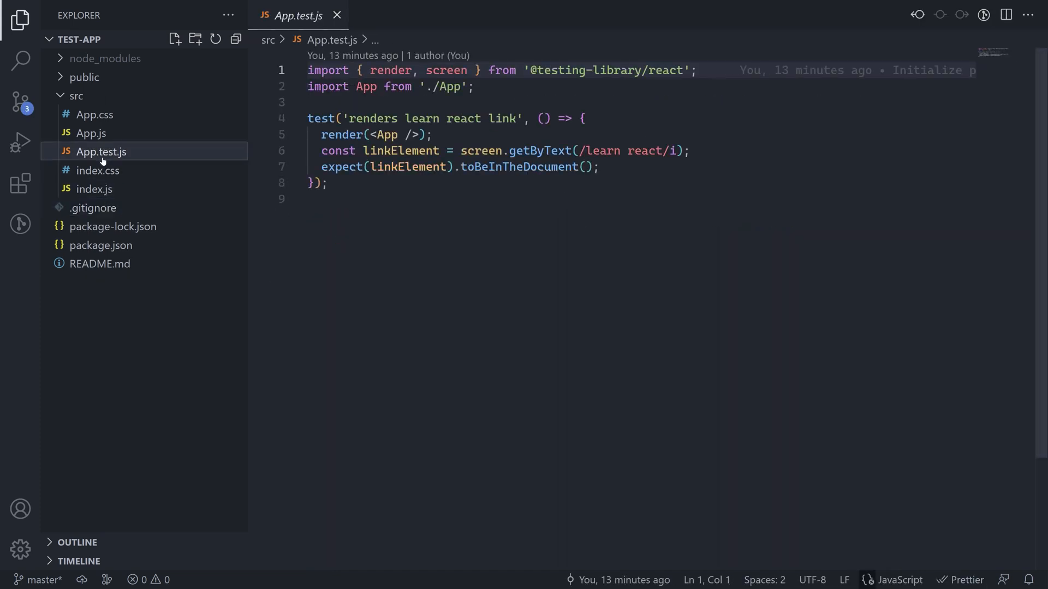
click(337, 16)
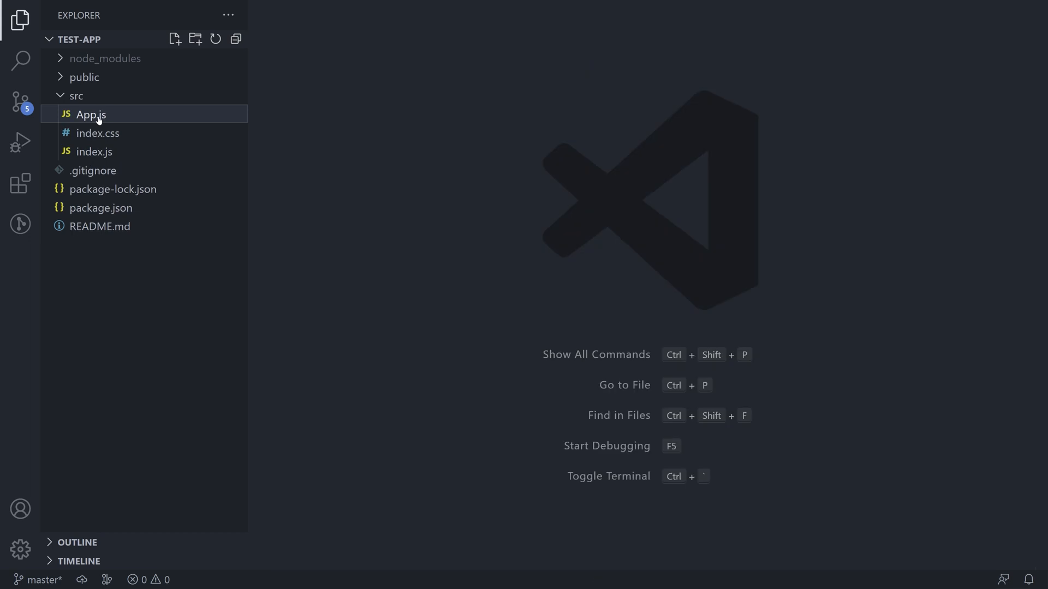
Step: Clean up index.js and App.js, then start a new Hello.js file with a function
click(94, 151)
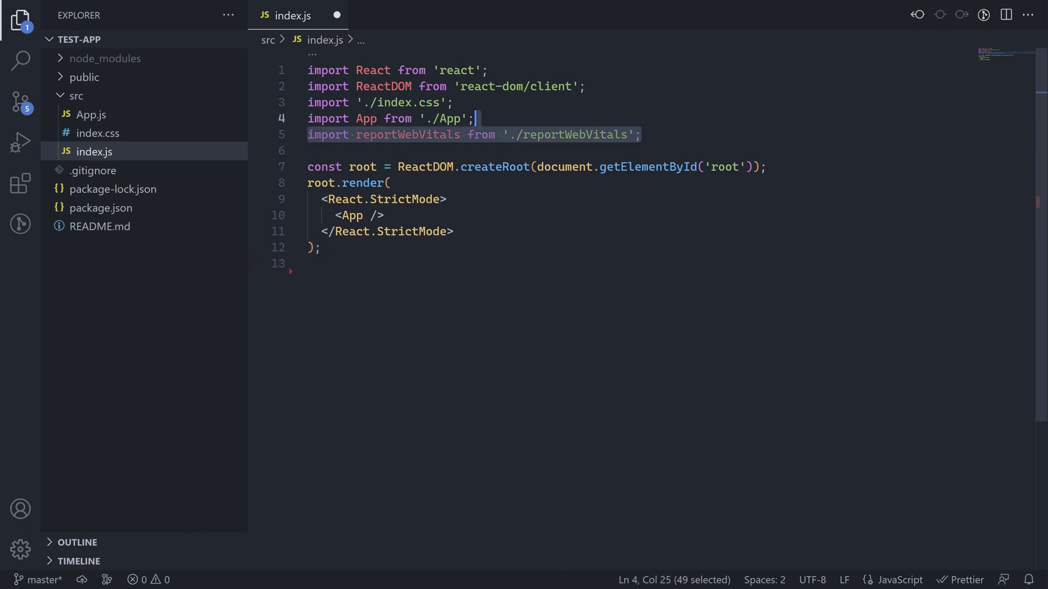
click(91, 114)
text(<div></div>)
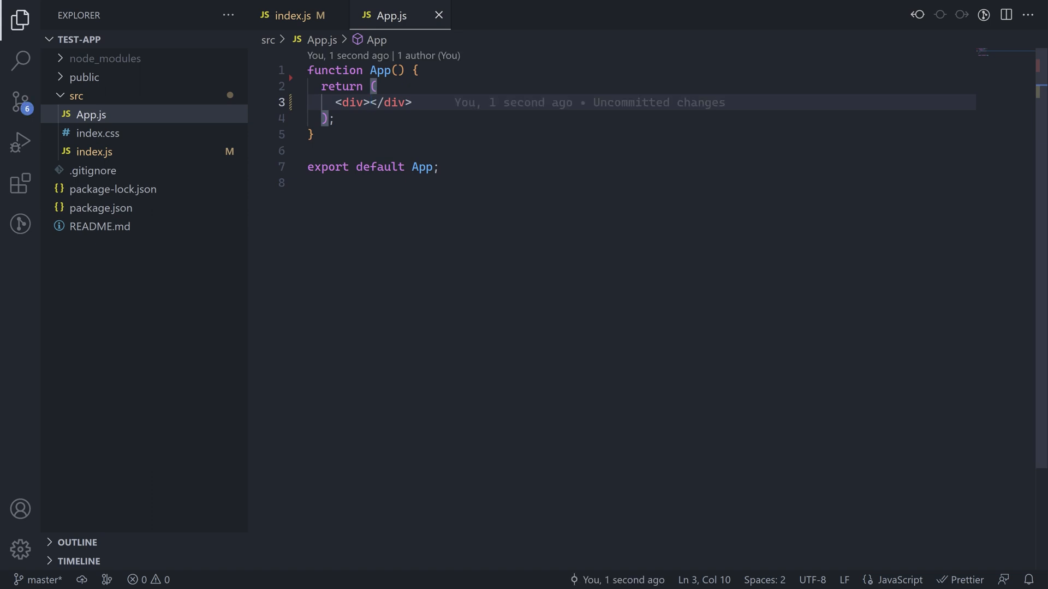
click(175, 39)
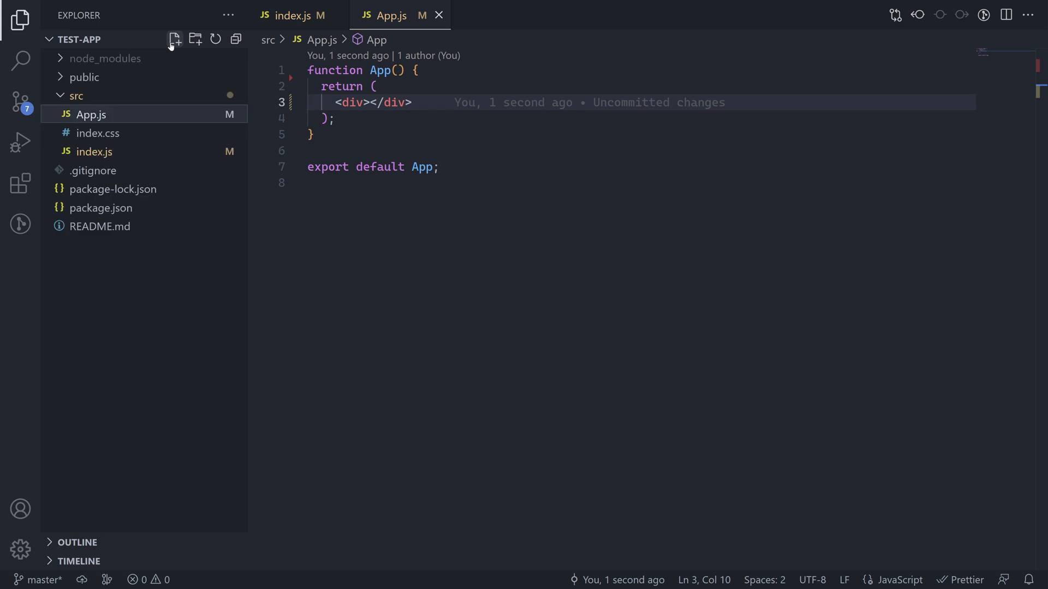
text(function Hello() {)
text(r)
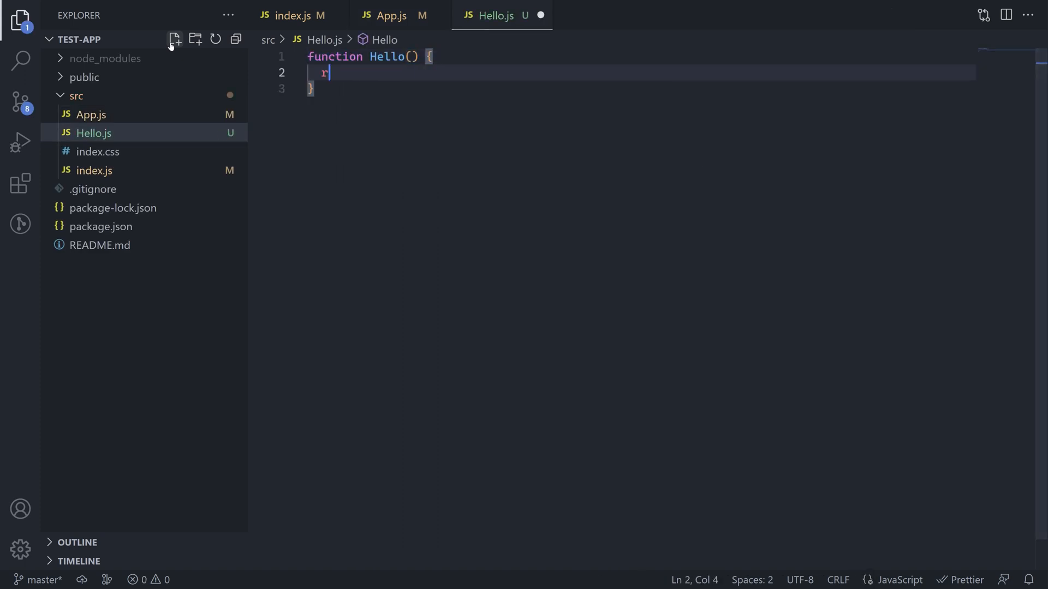
Step: Finish Hello.js so it returns <p>Hello!</p> with export default Hello
text(eturn <p)
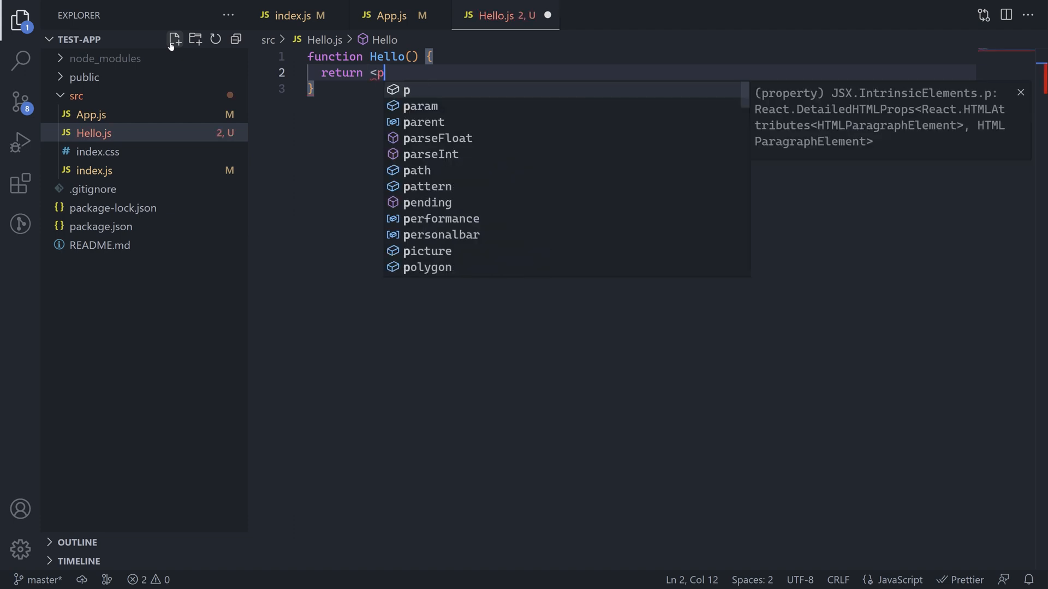
text(>Hello!</p>)
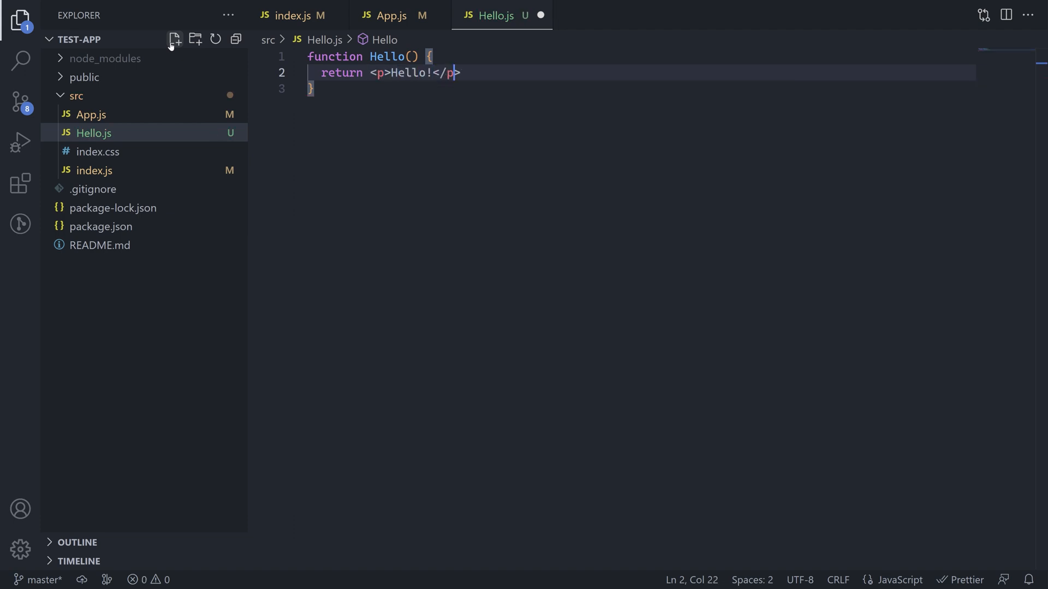
text(export)
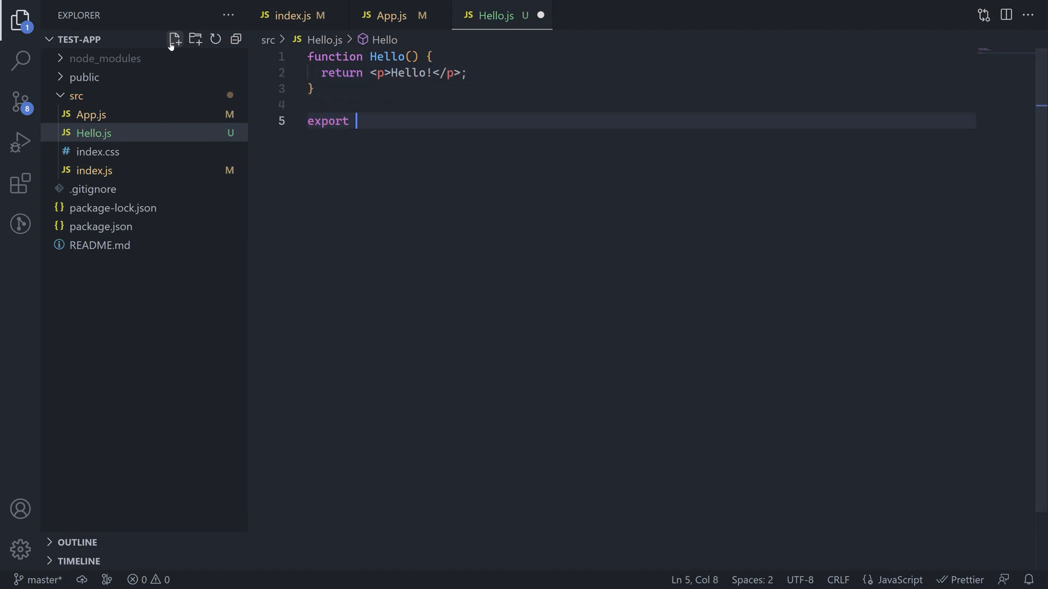
text(default Hello;)
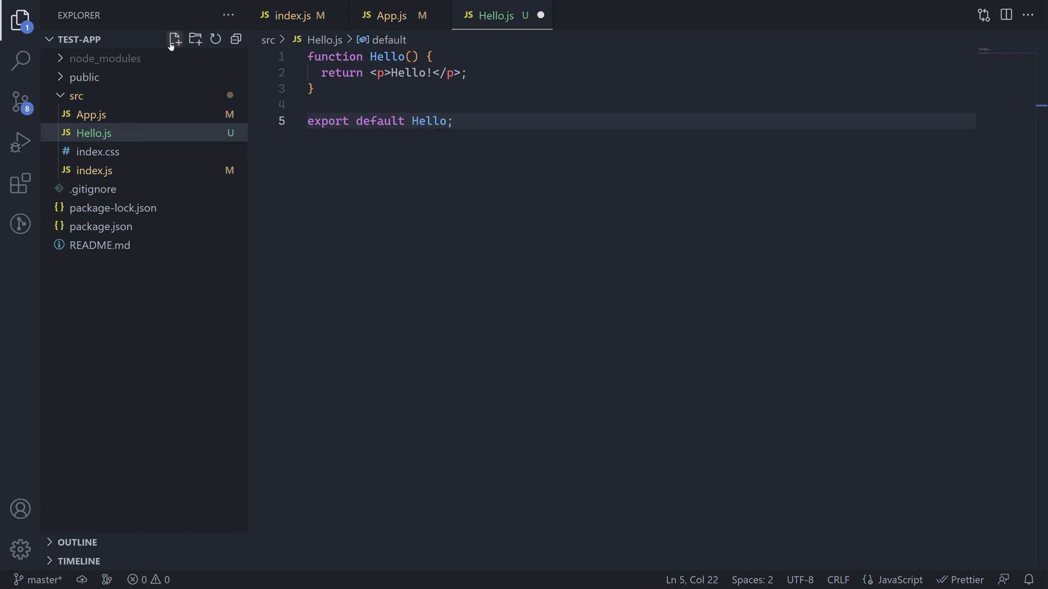
Step: In App.js, import Hello from './Hello' and render <Hello /> inside the div
click(391, 16)
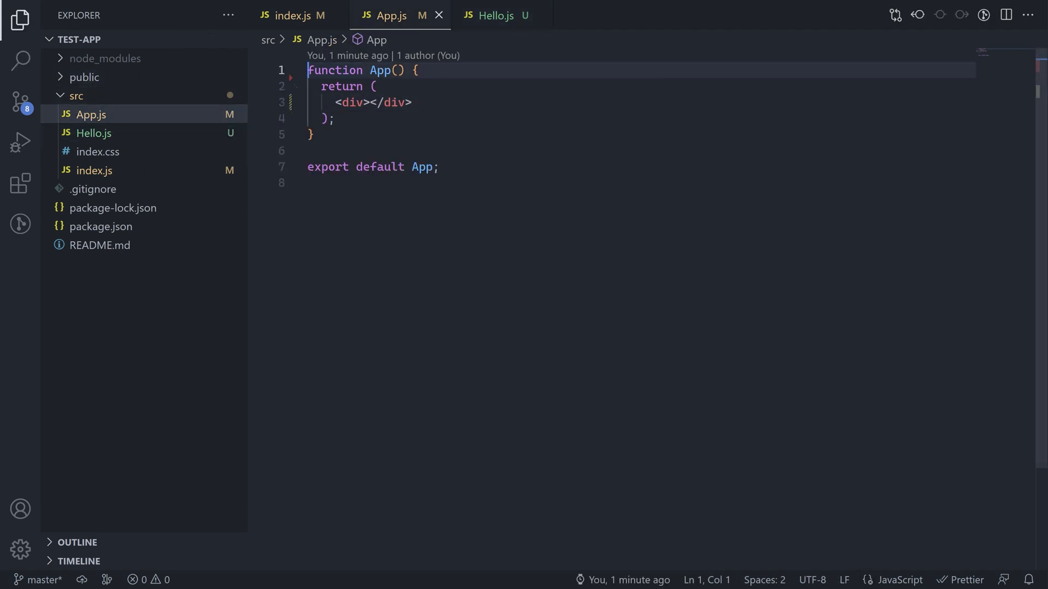
text(import Hello from '')
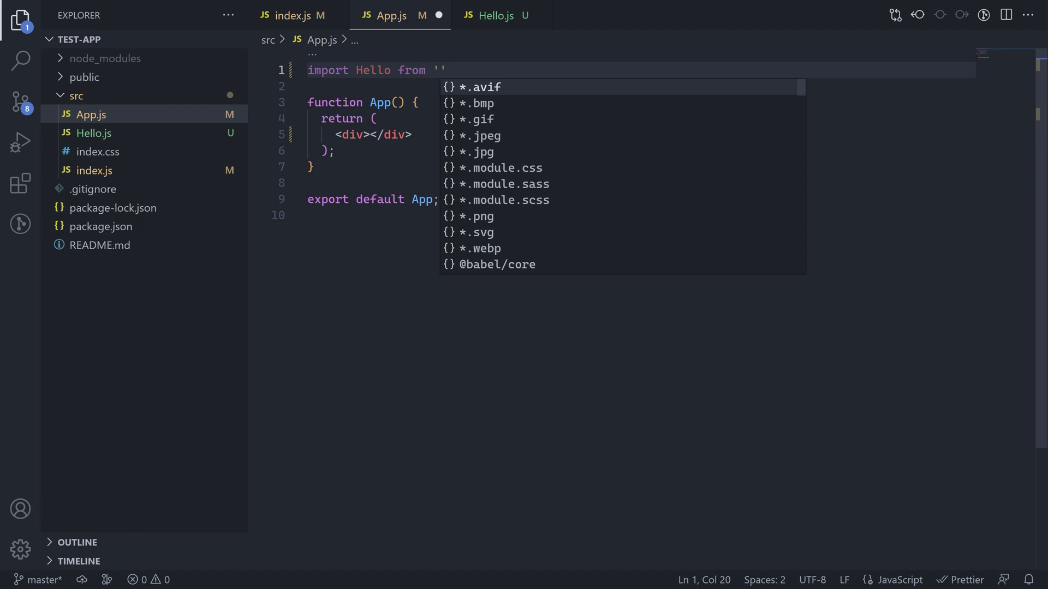
text(./Hello)
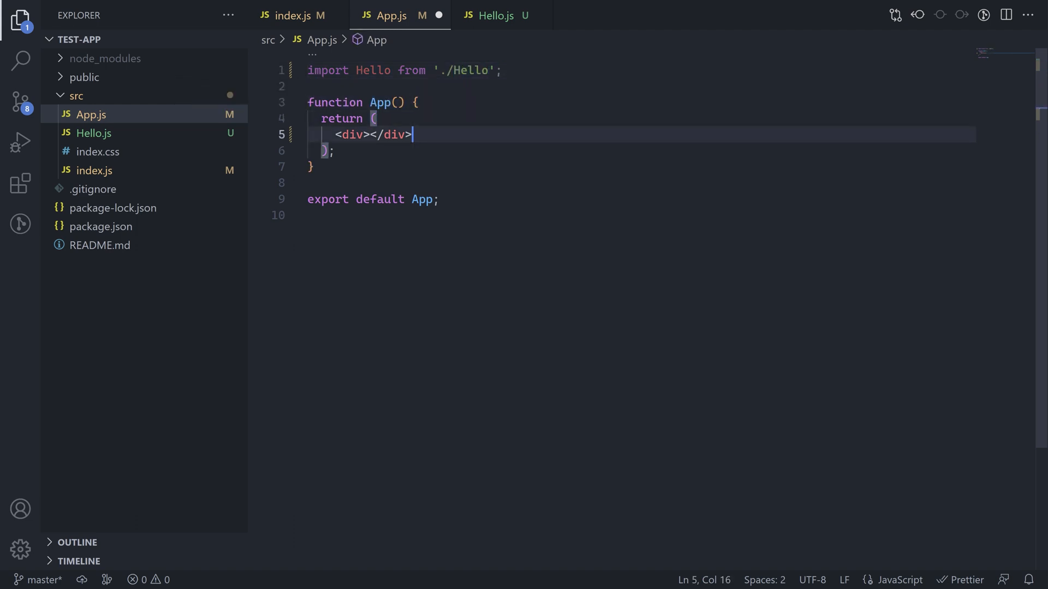
text(<Hello />)
text(npm run sta)
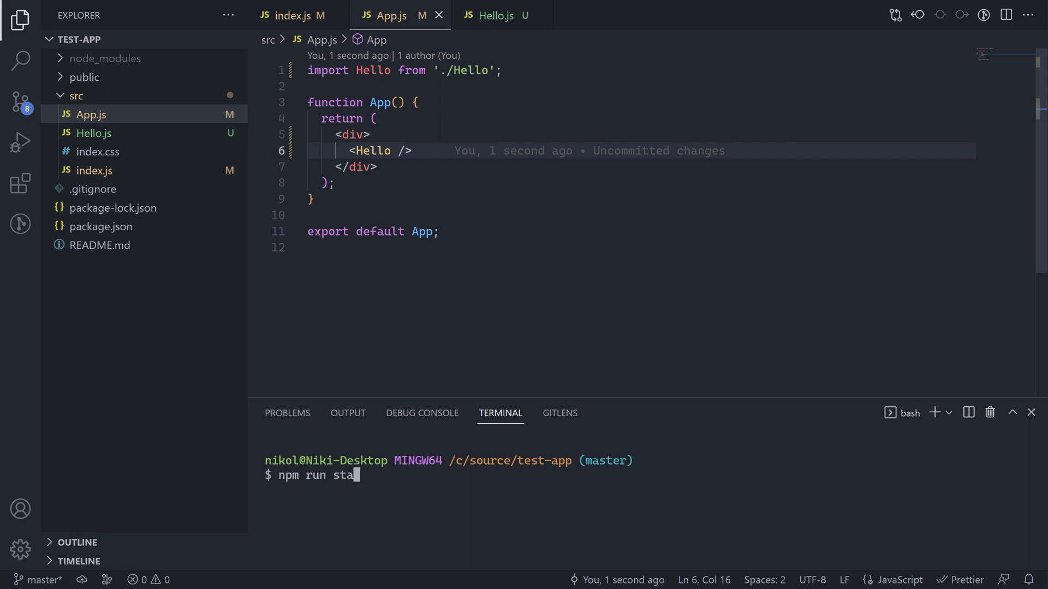
click(497, 15)
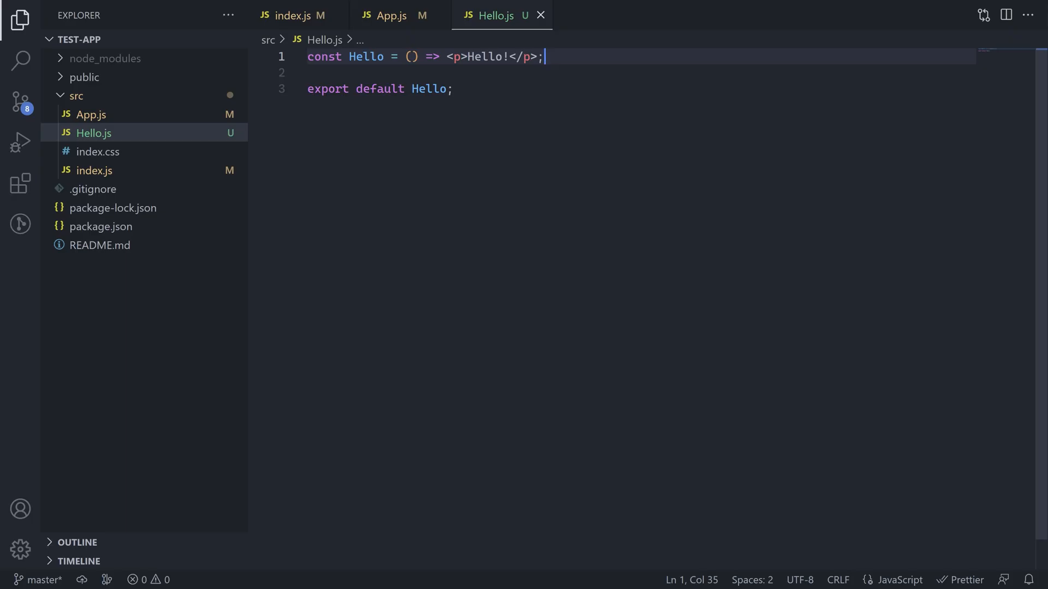
Step: Make Hello take props and render Hello {props.name}! in Hello.js
text(pr)
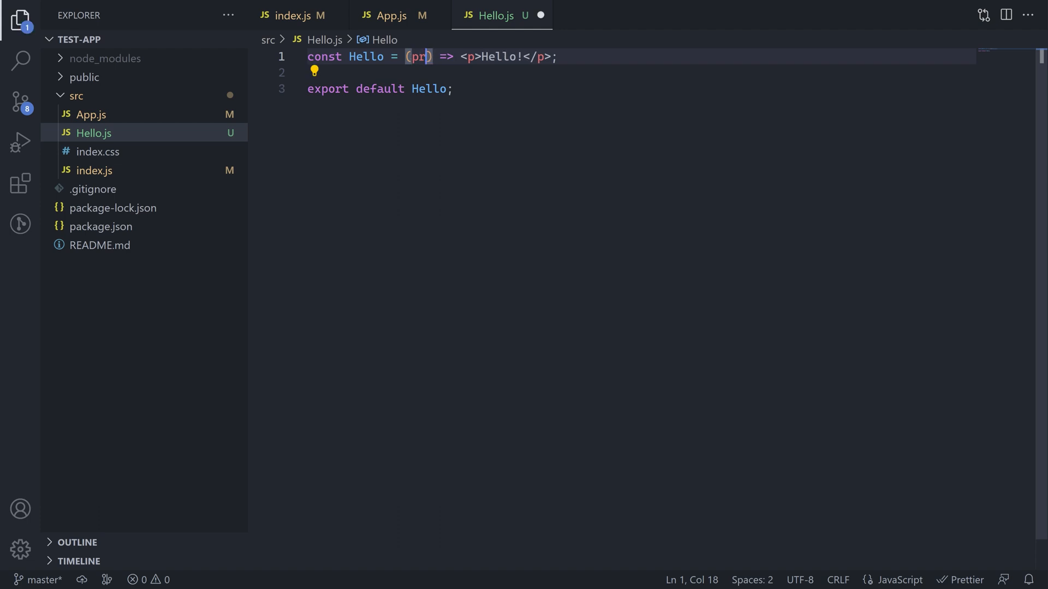
text(ops)
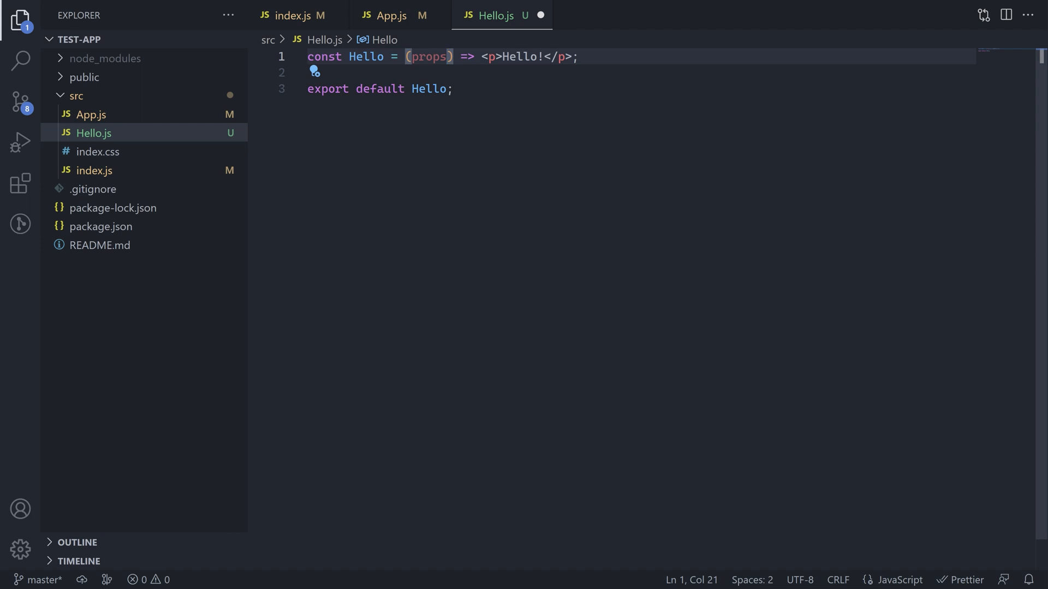
text({})
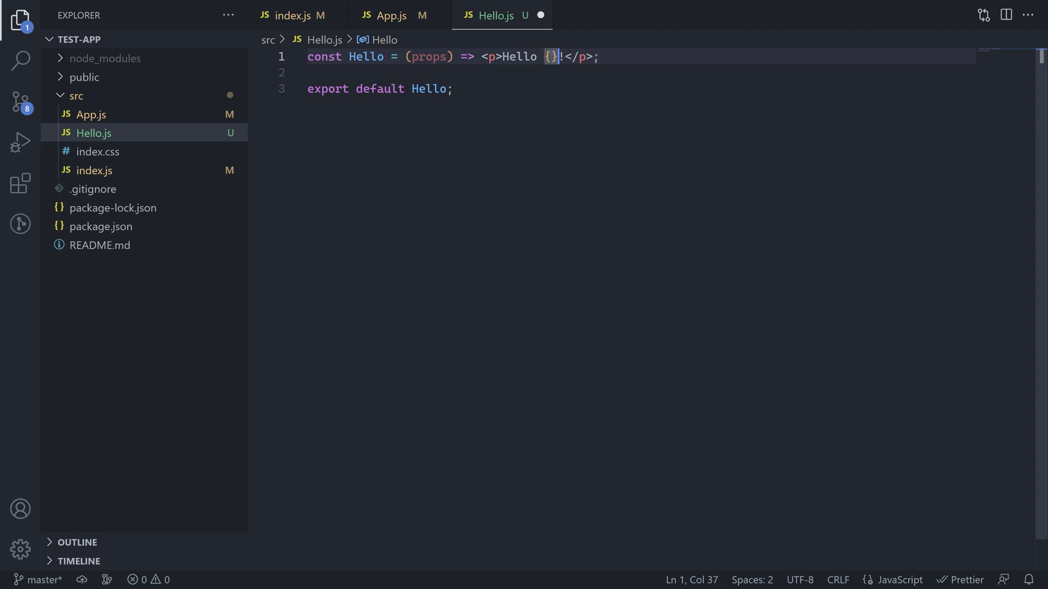
text(props.name)
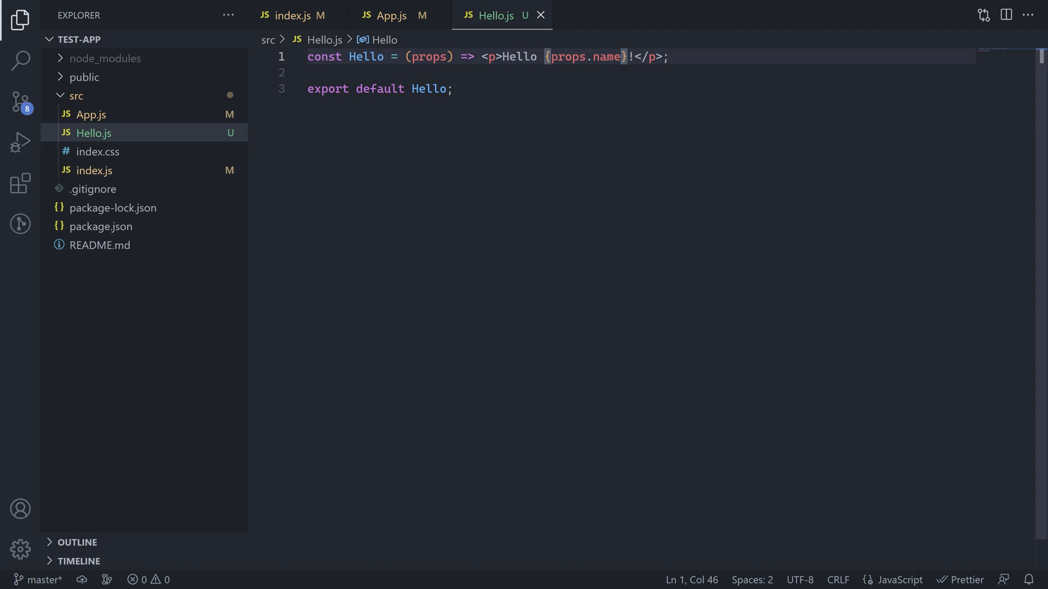
Step: In App.js, pass name="John" to the <Hello /> element
click(390, 15)
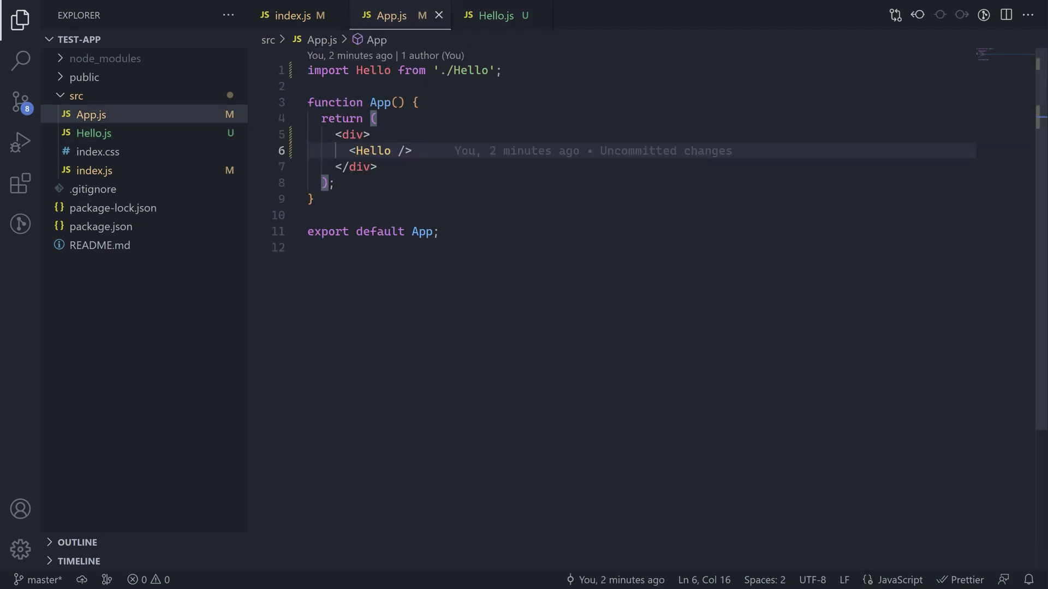
text(name=-)
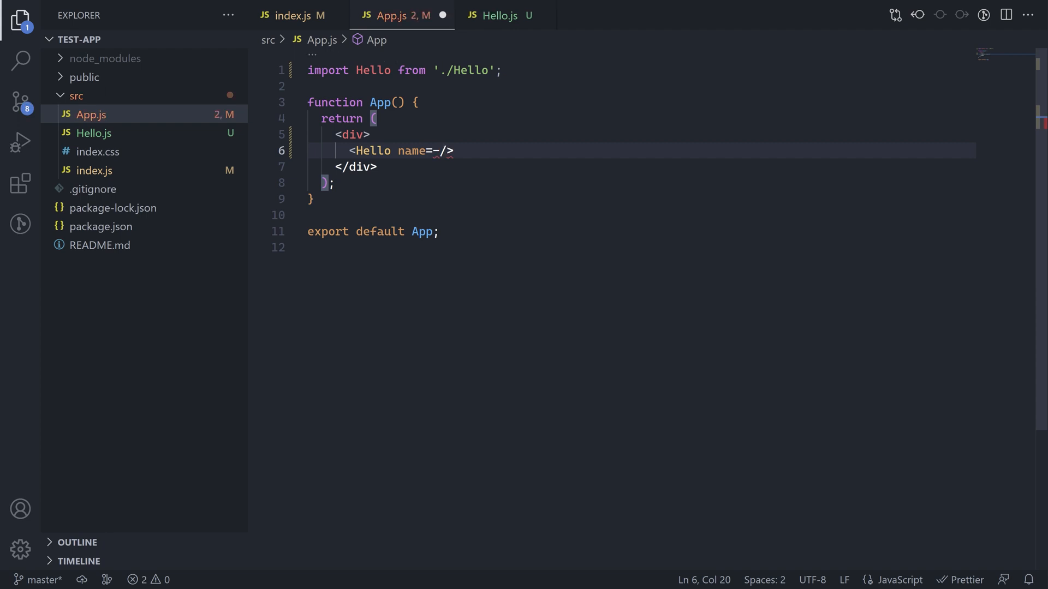
text("J")
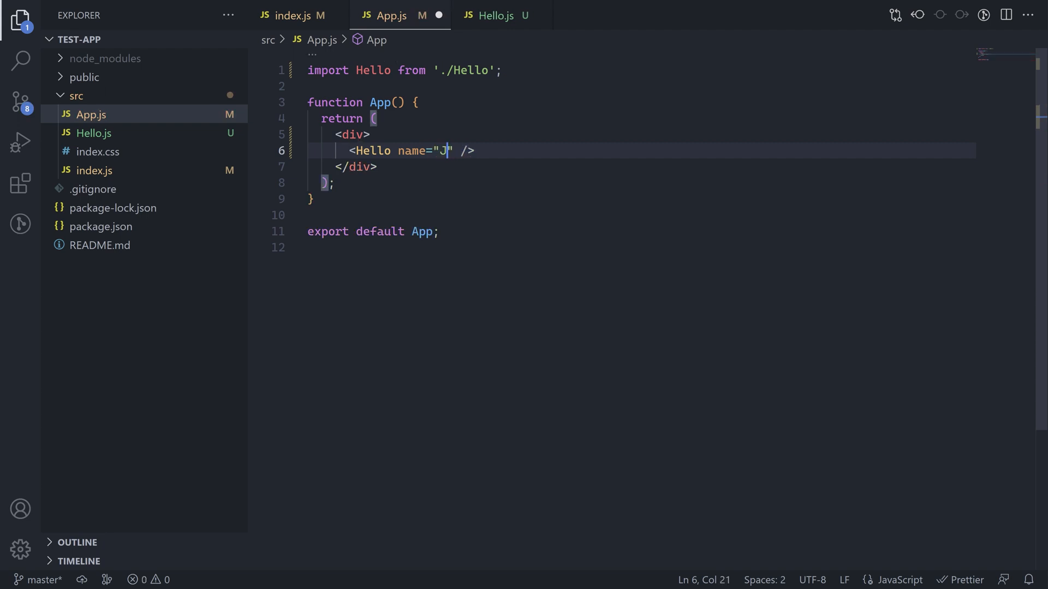
text(ohn)
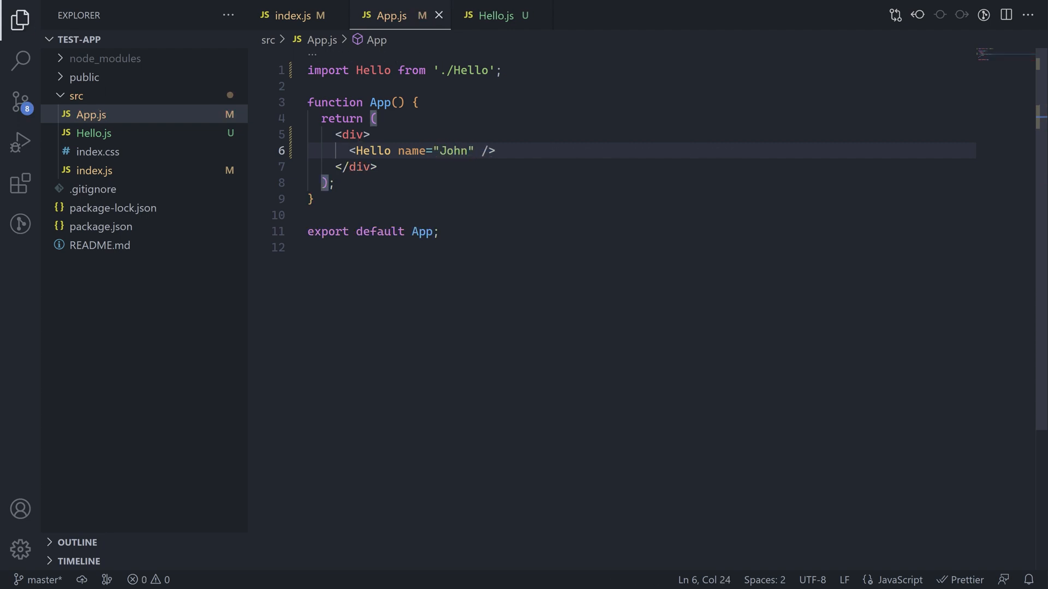
text(np)
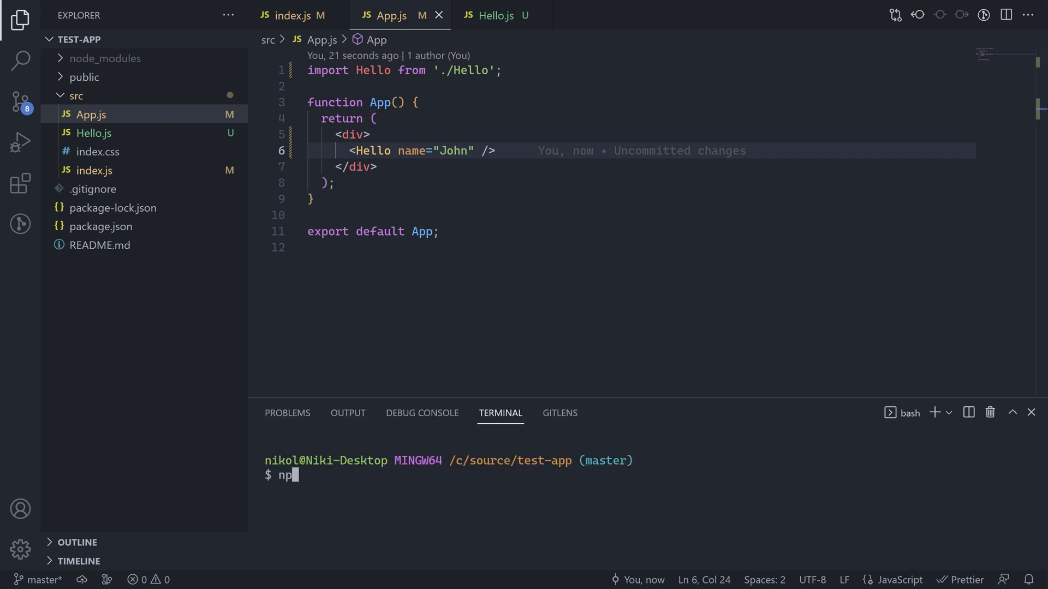